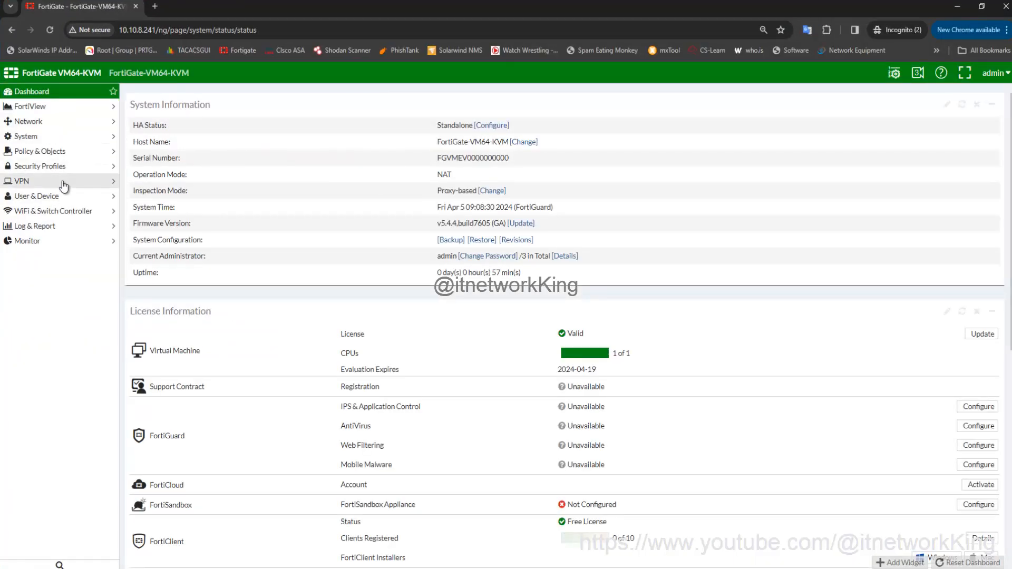
- Start a new IPsec tunnel named Site-to-Site from VPN > IPsec Tunnels using the Site to Site template
left_click(21, 180)
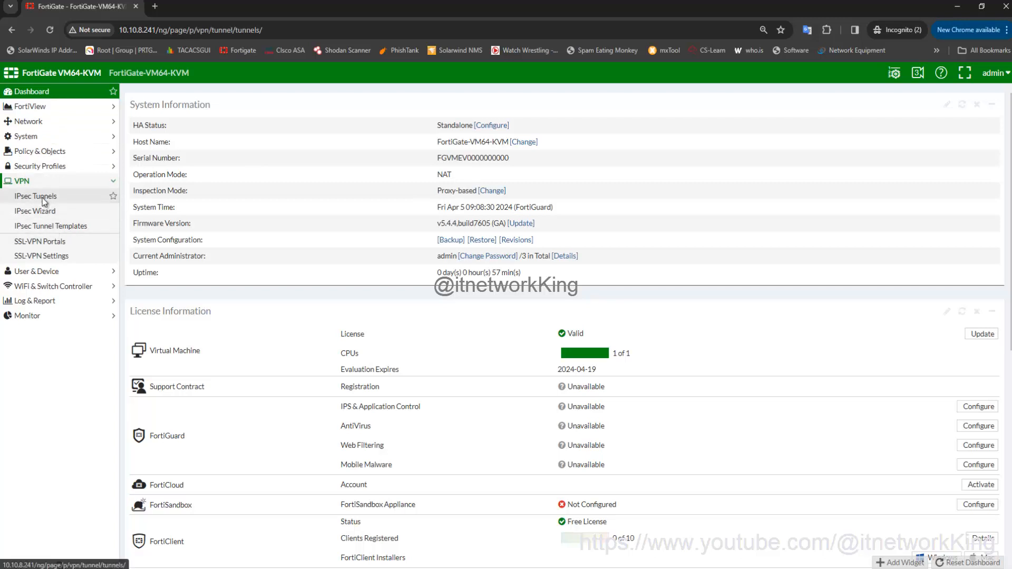
left_click(36, 196)
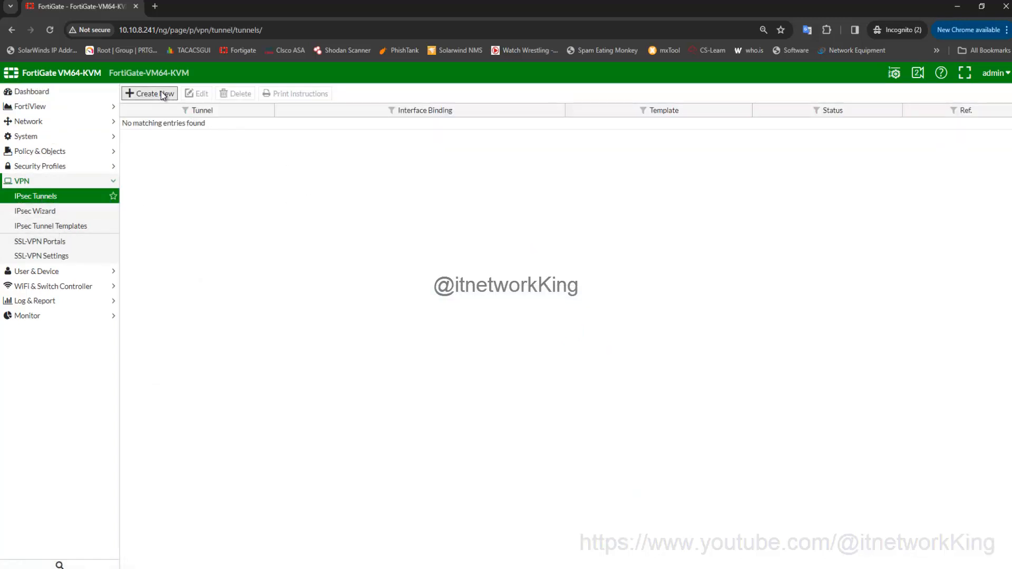
left_click(148, 93)
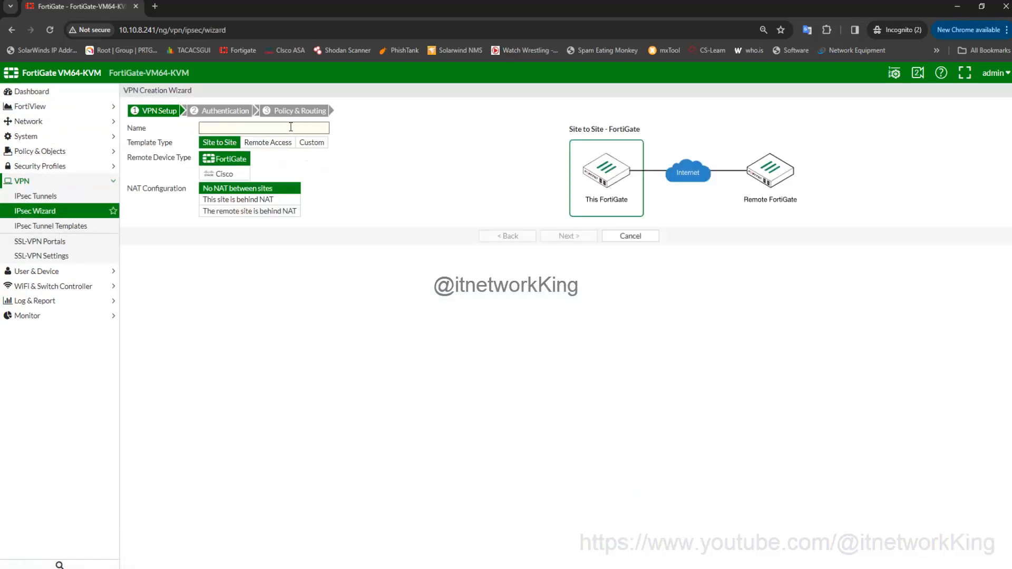
type("SIte-to-Site")
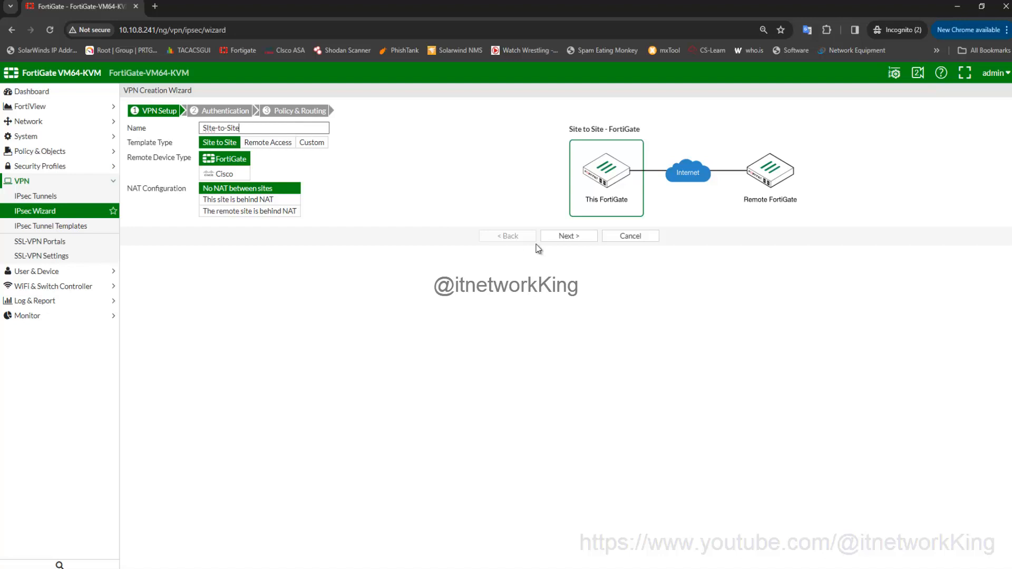
- Set remote gateway 3.3.3.2 on outgoing interface port2 with a pre-shared key, then advance to Policy & Routing
left_click(567, 235)
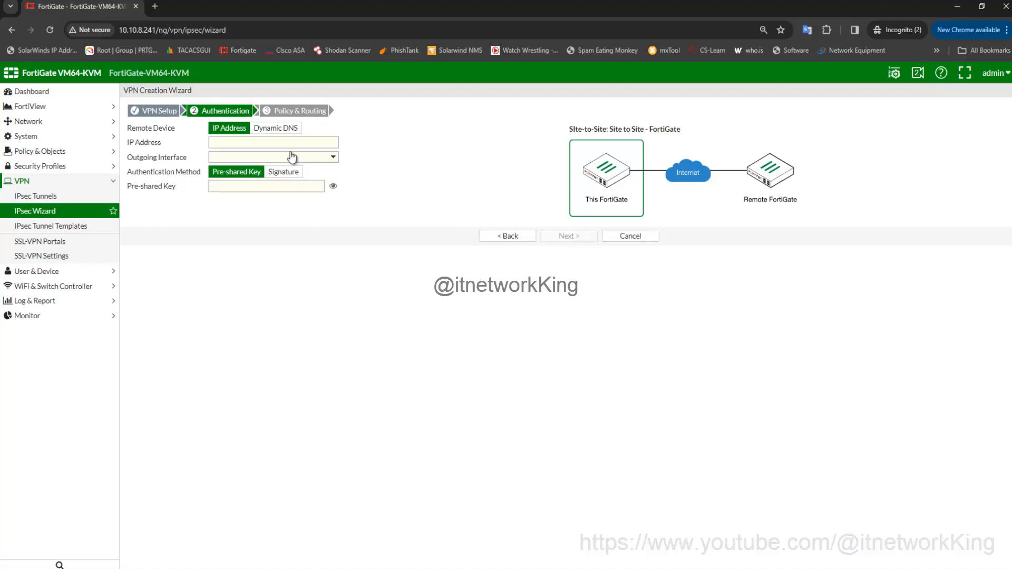
left_click(272, 142)
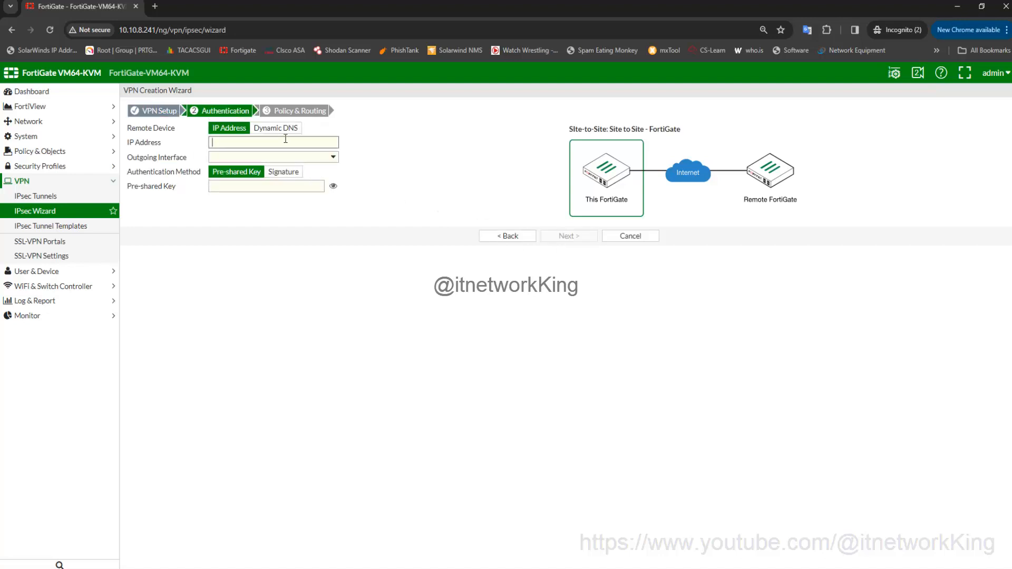
type("3.3.3.")
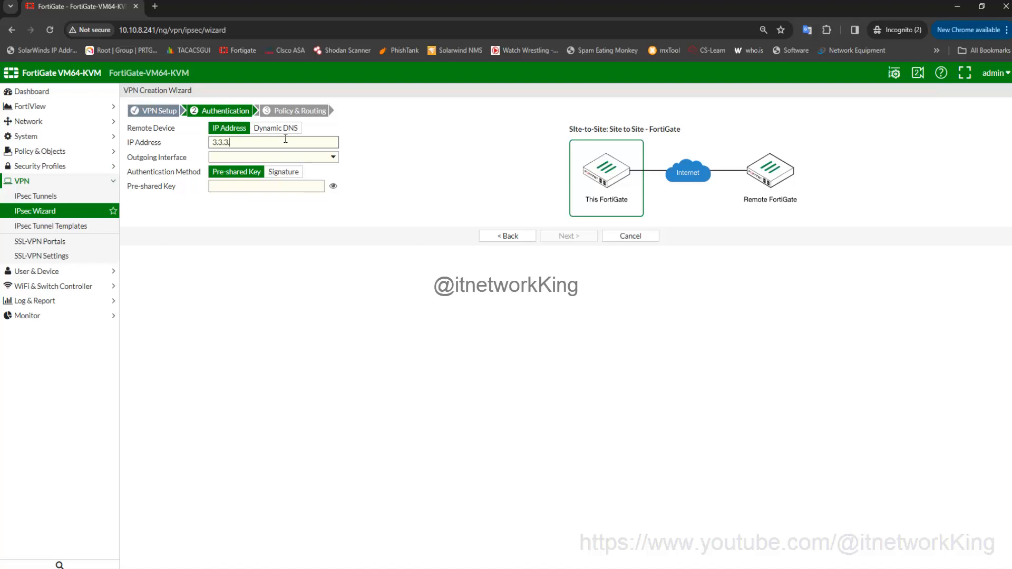
left_click(273, 157)
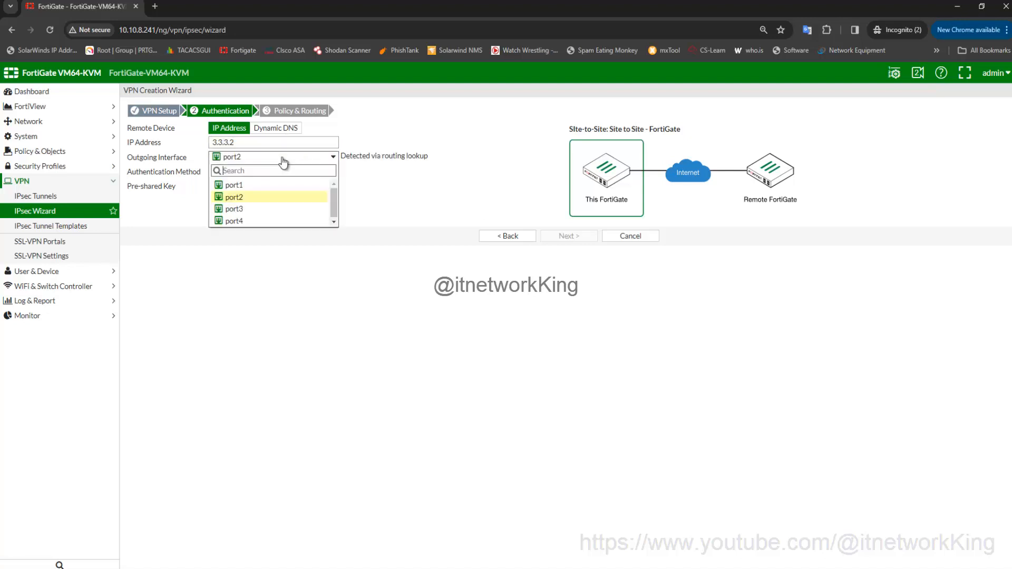
left_click(234, 197)
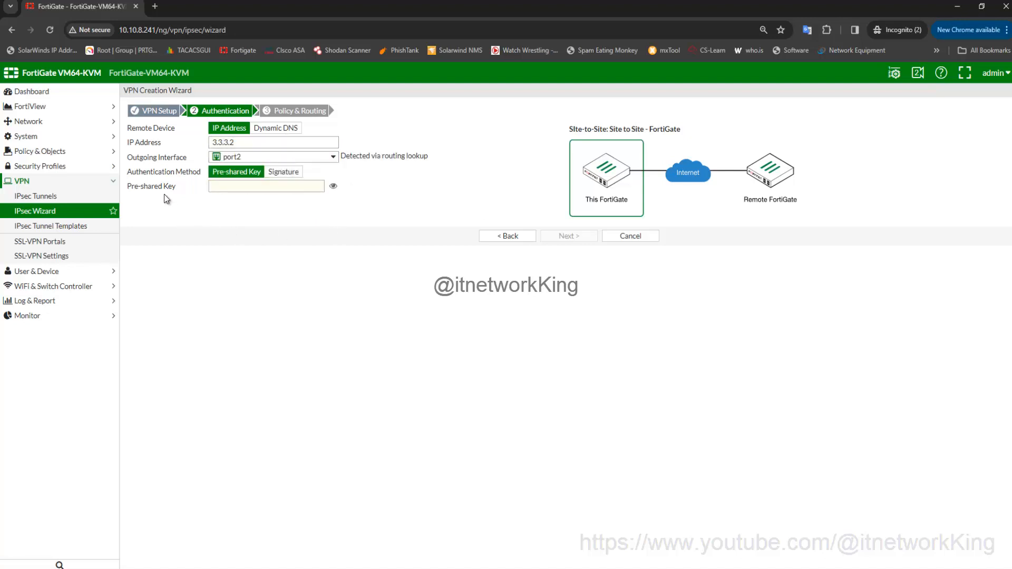
left_click(266, 185)
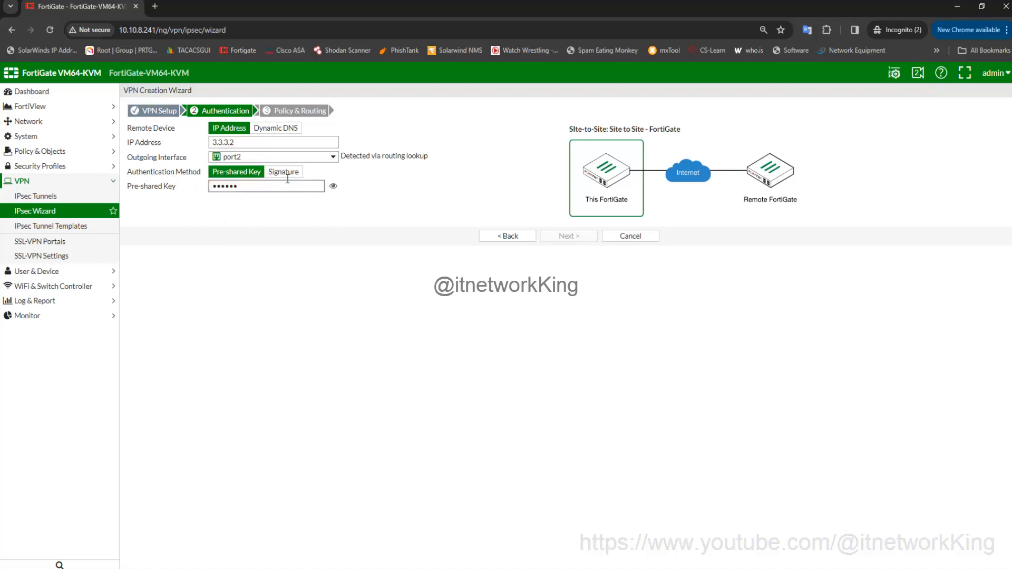
left_click(567, 235)
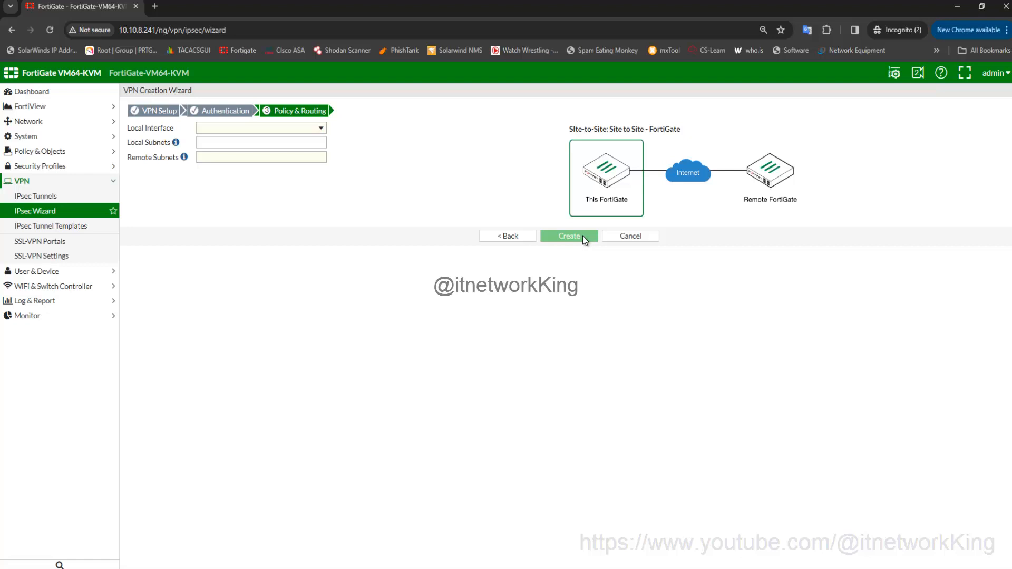
- Set local interface port3 (172.16.1.0/24) and remote subnet 192.168.10.0/24, then create the VPN
left_click(260, 128)
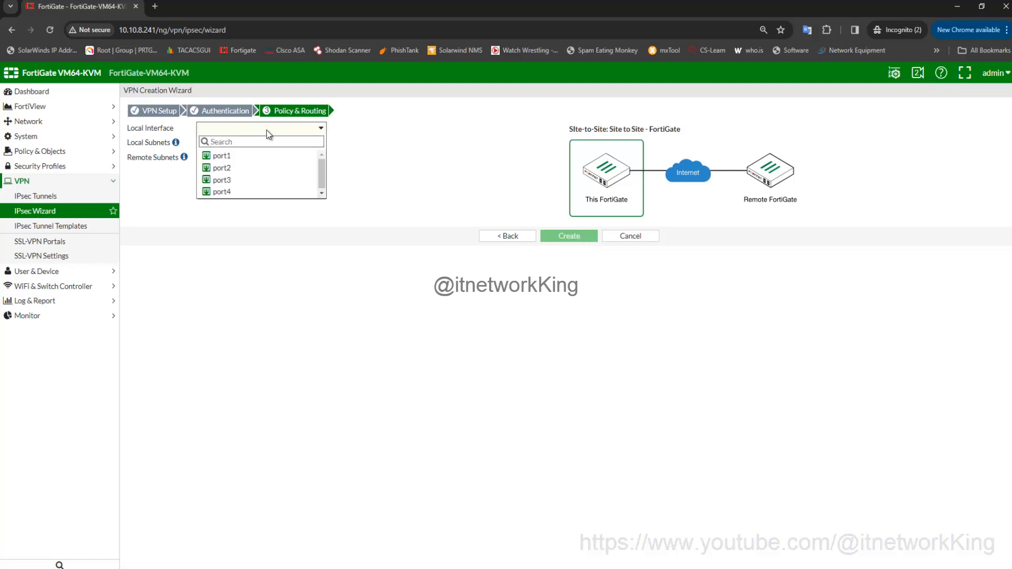
mouse_move(221, 179)
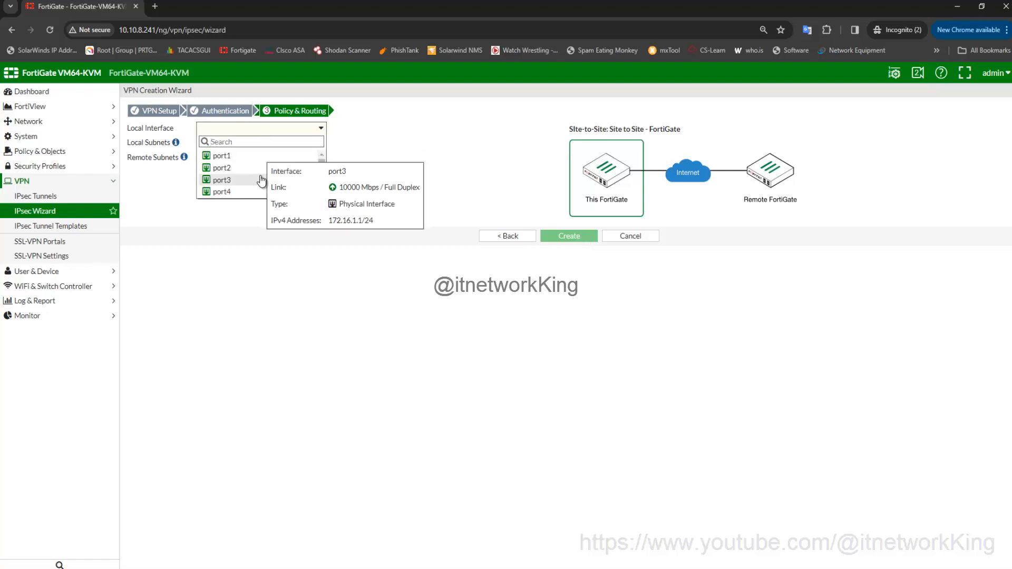
left_click(222, 179)
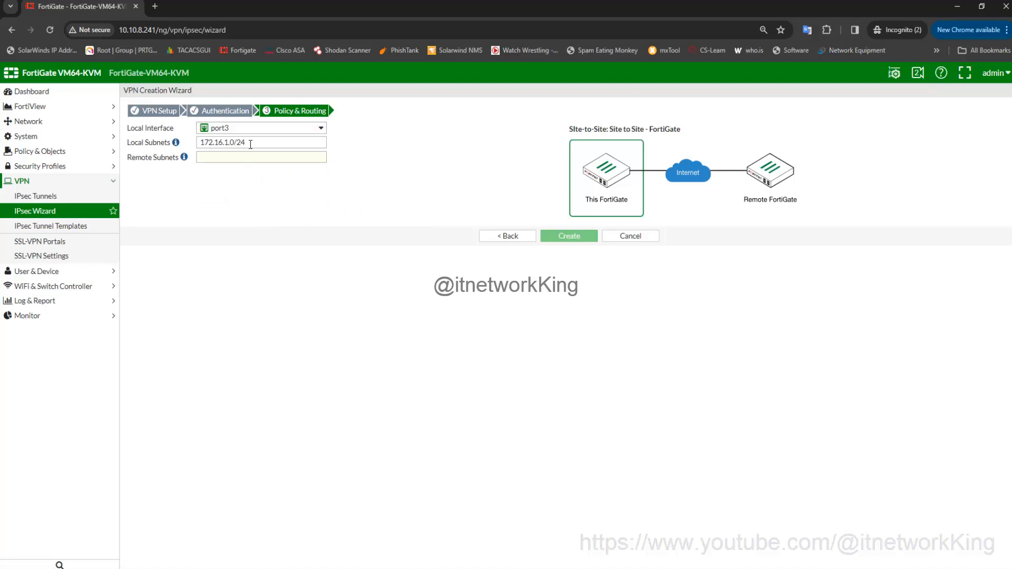
type("192.168.10.0/24")
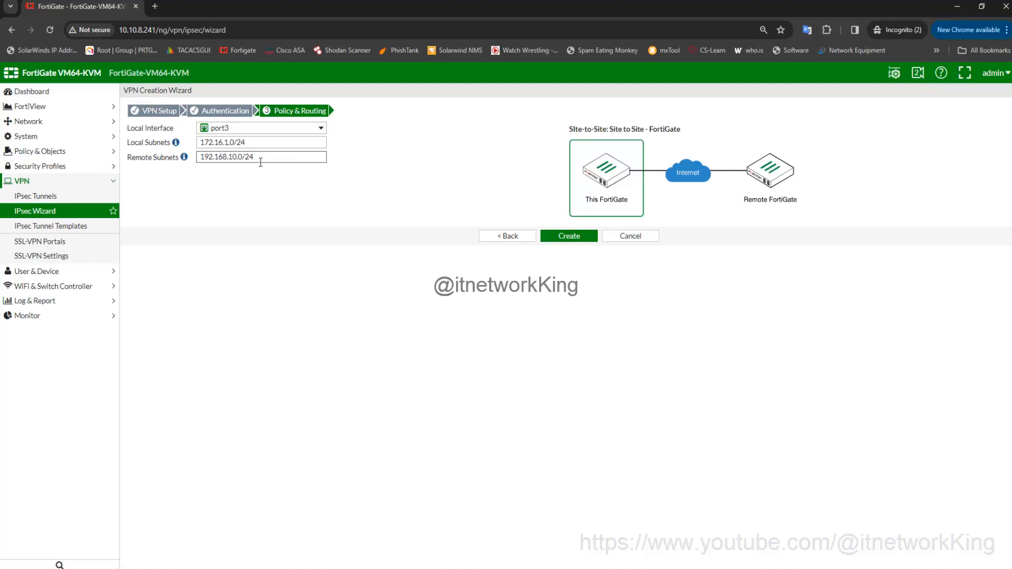
left_click(568, 235)
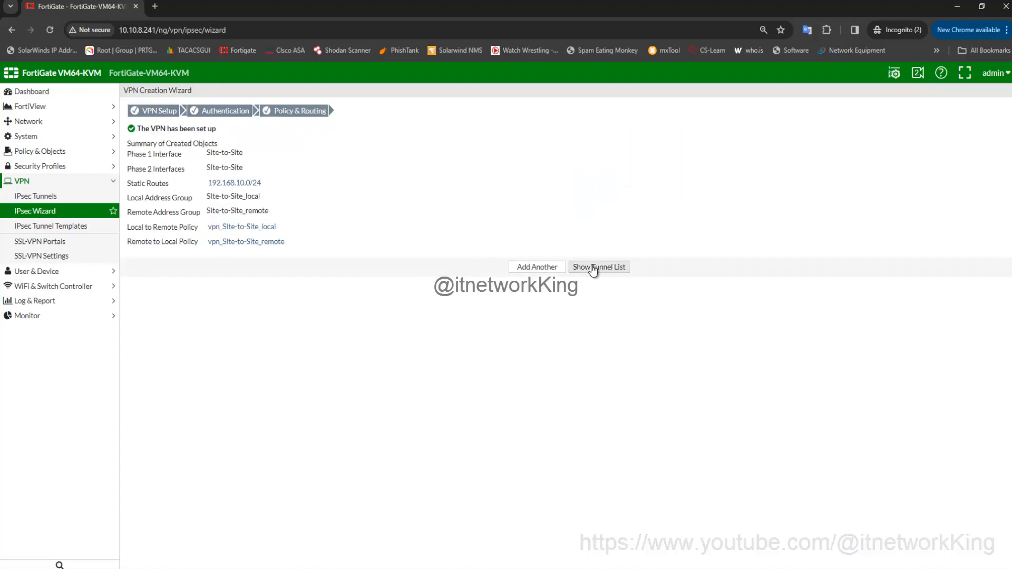
- Review the two generated port3↔Site-to-Site IPv4 accept policies and return to the IPsec tunnel list
left_click(599, 266)
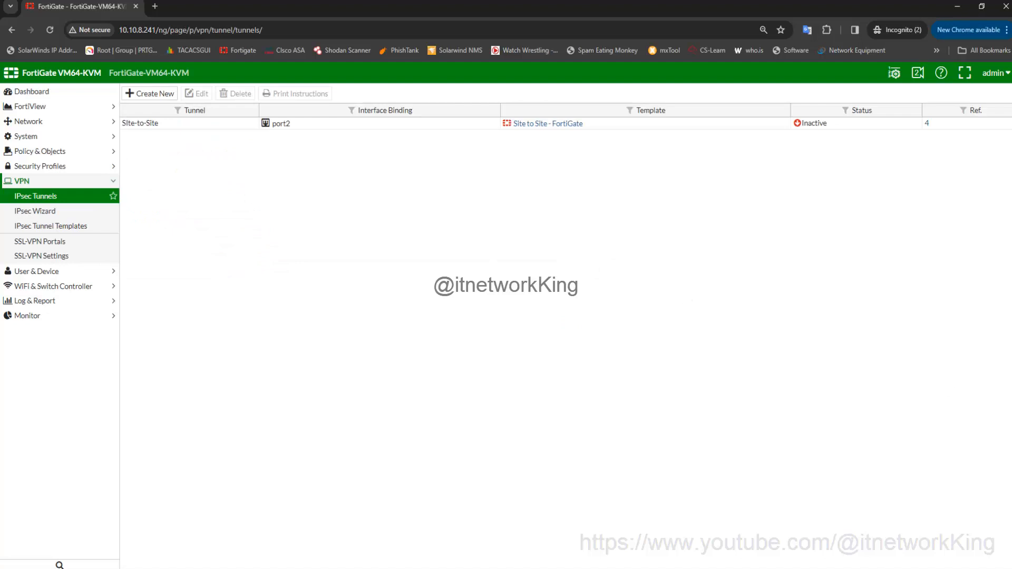
mouse_move(40, 151)
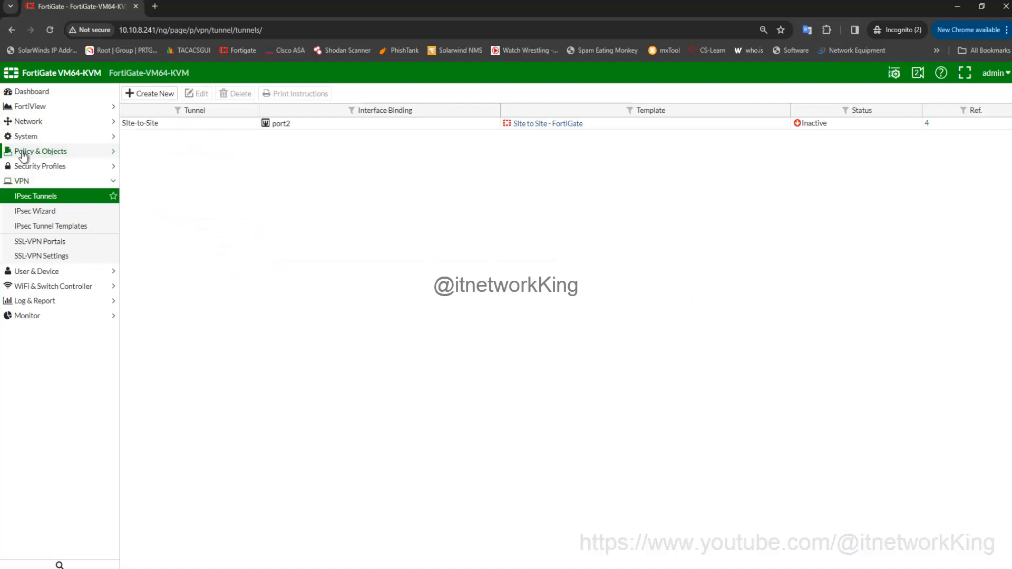
left_click(42, 150)
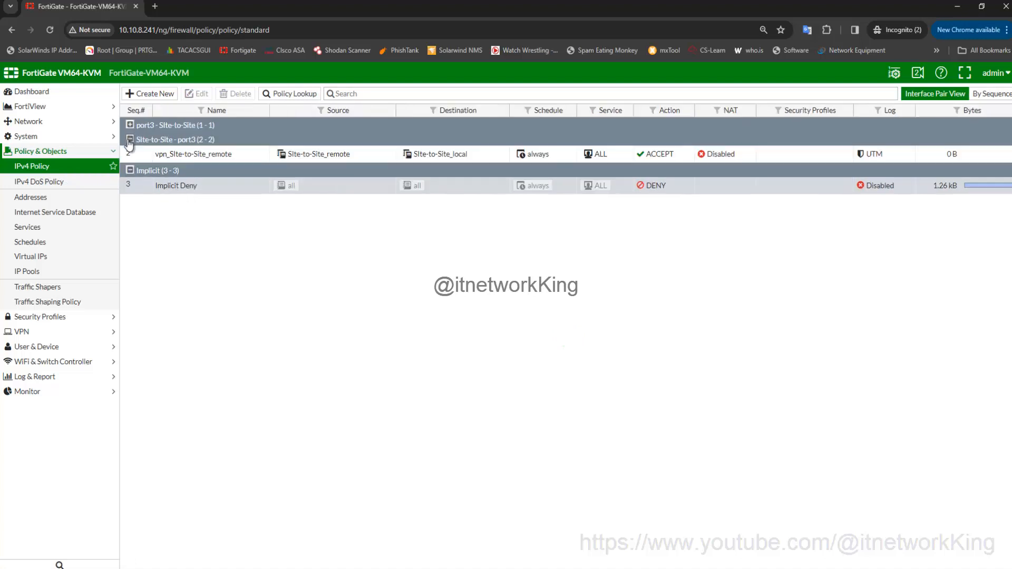
left_click(130, 124)
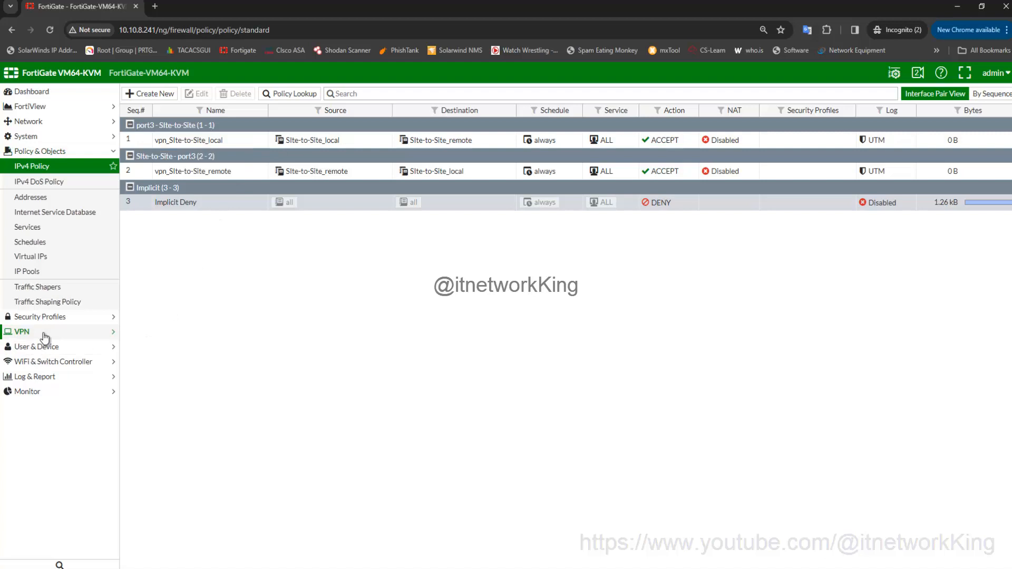
left_click(21, 331)
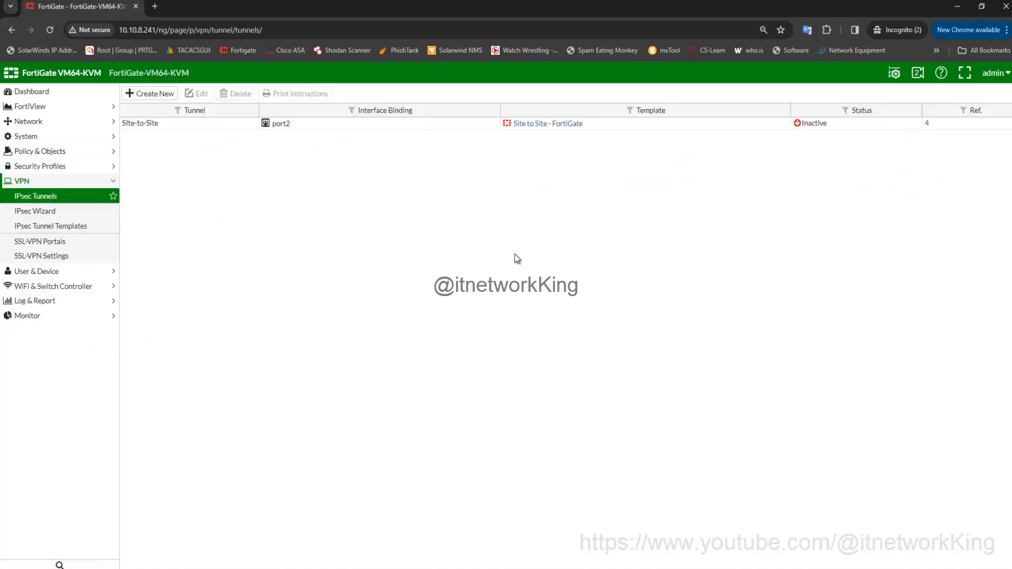
- Edit the Site-to-Site tunnel and set its authentication to IKE version 2
double_click(140, 124)
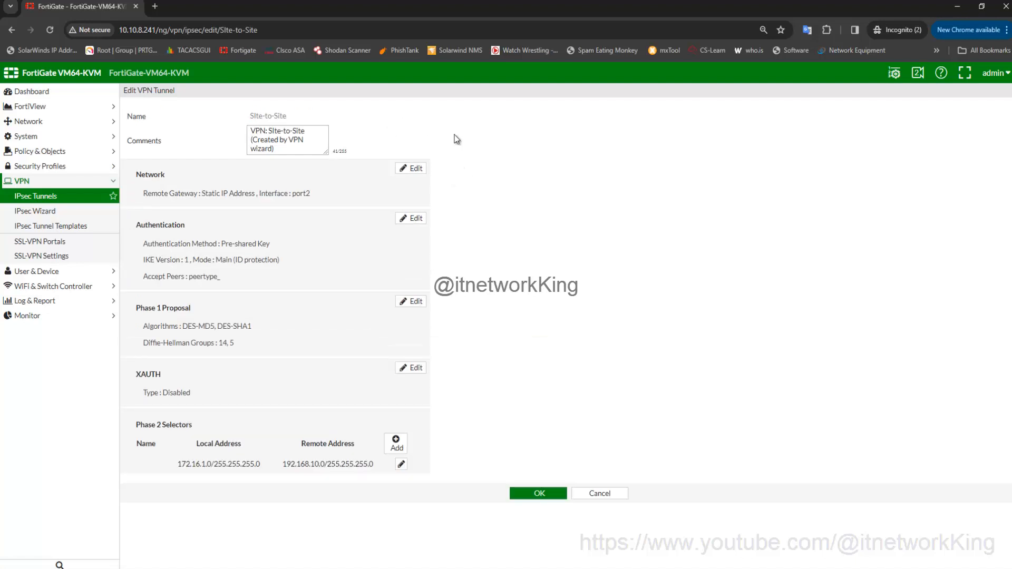
mouse_move(381, 240)
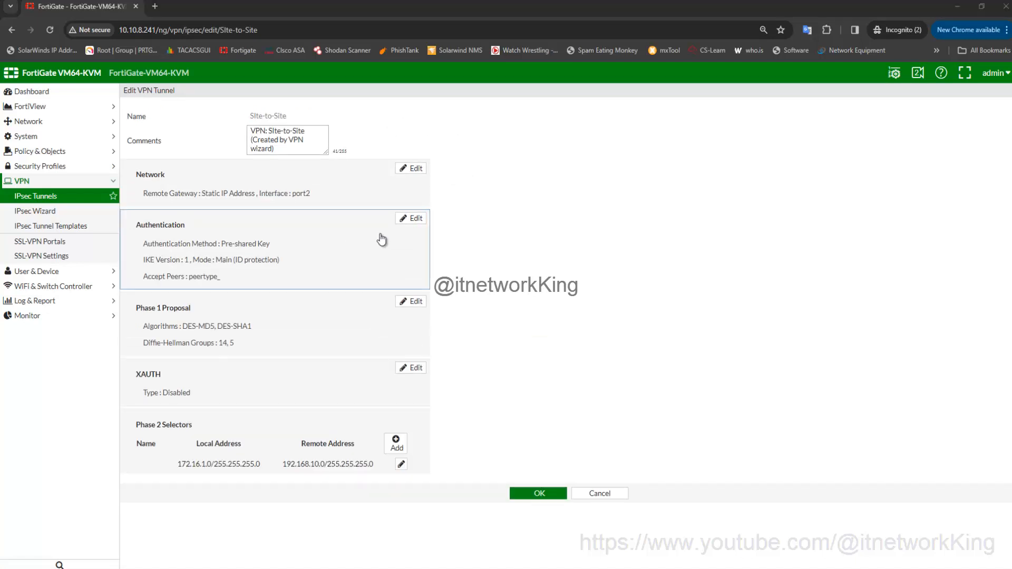
left_click(411, 219)
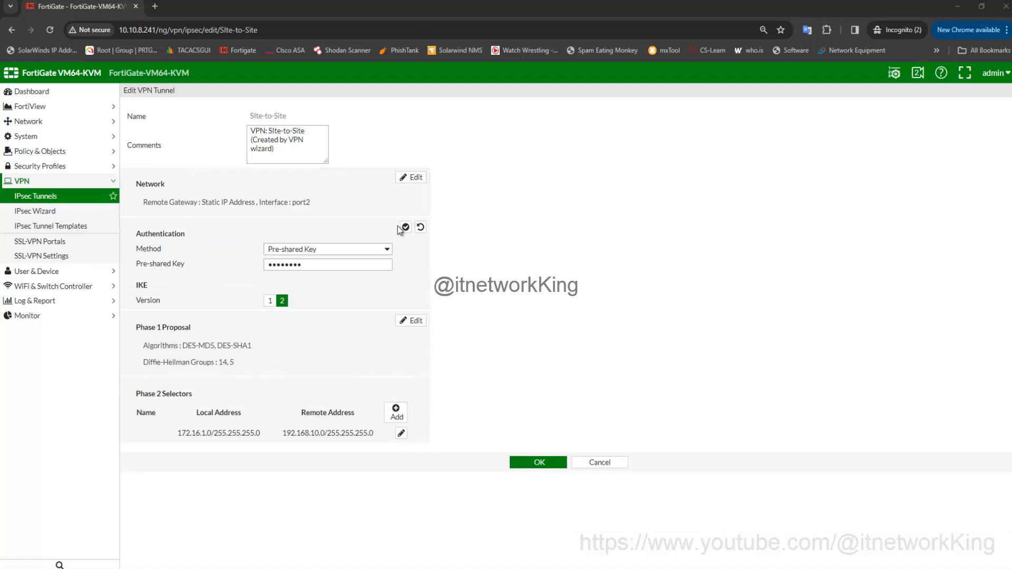
left_click(405, 228)
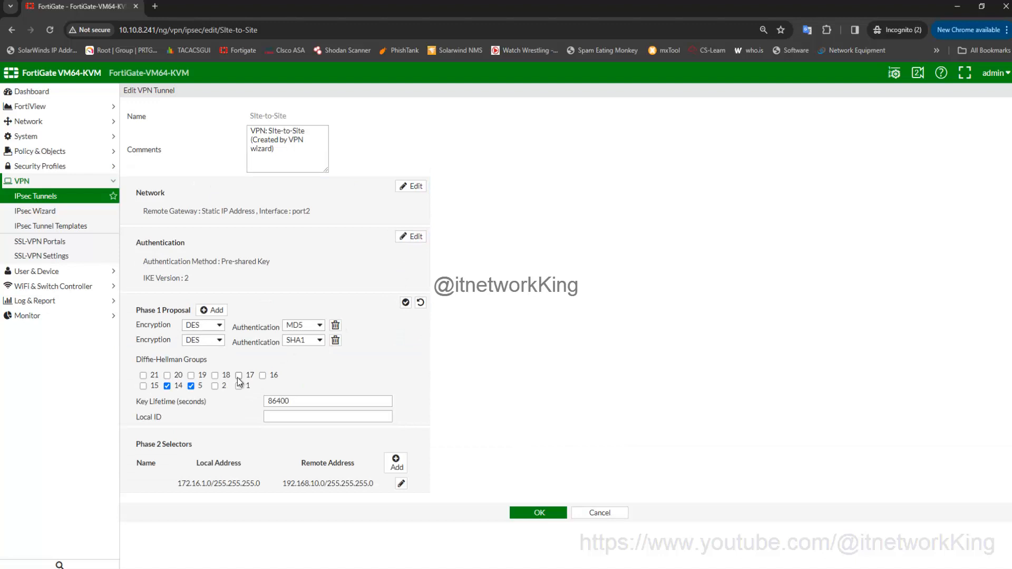
- Reduce Phase 1 to a single DES/SHA256 proposal with only Diffie-Hellman group 2
left_click(336, 340)
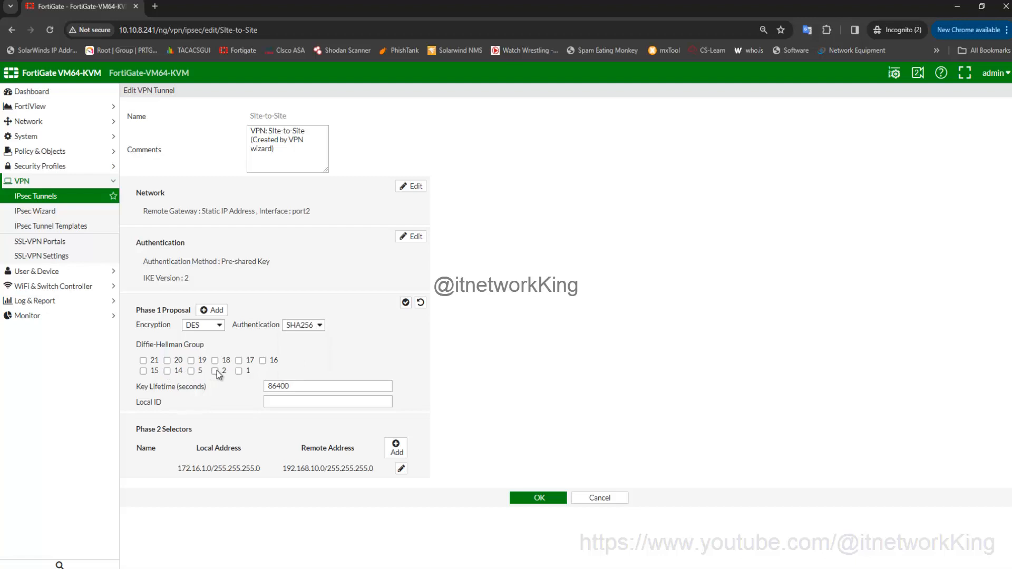
left_click(215, 370)
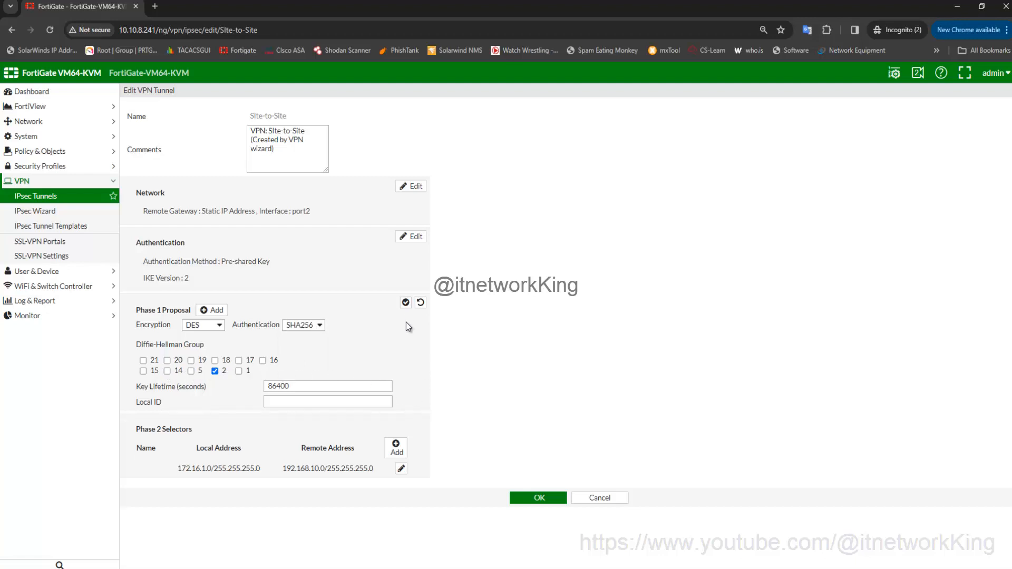
left_click(405, 302)
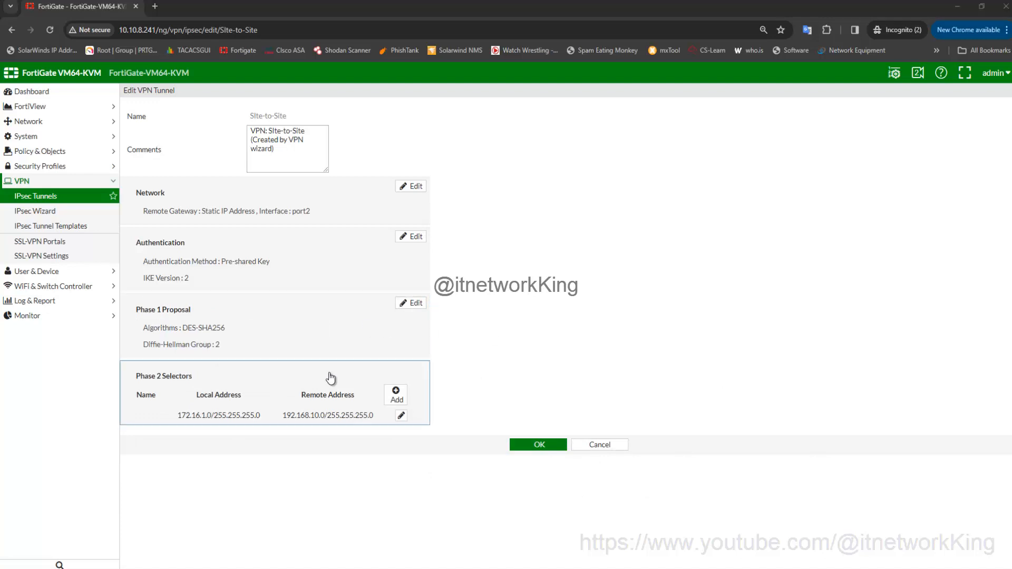
- Set Phase 2 to DES with SHA256 authentication, Diffie-Hellman group 2 and Auto-negotiate enabled
left_click(401, 416)
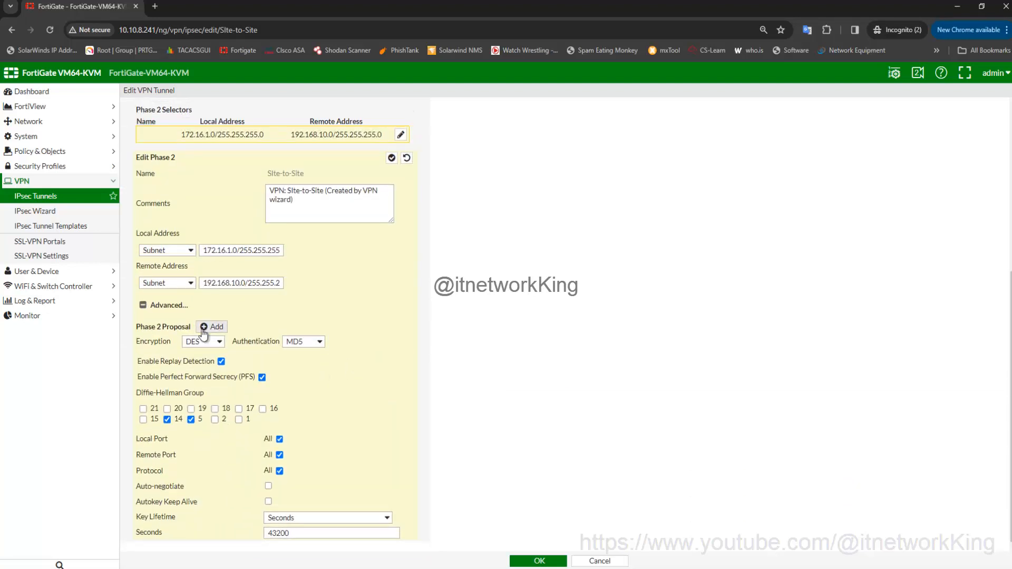
left_click(304, 341)
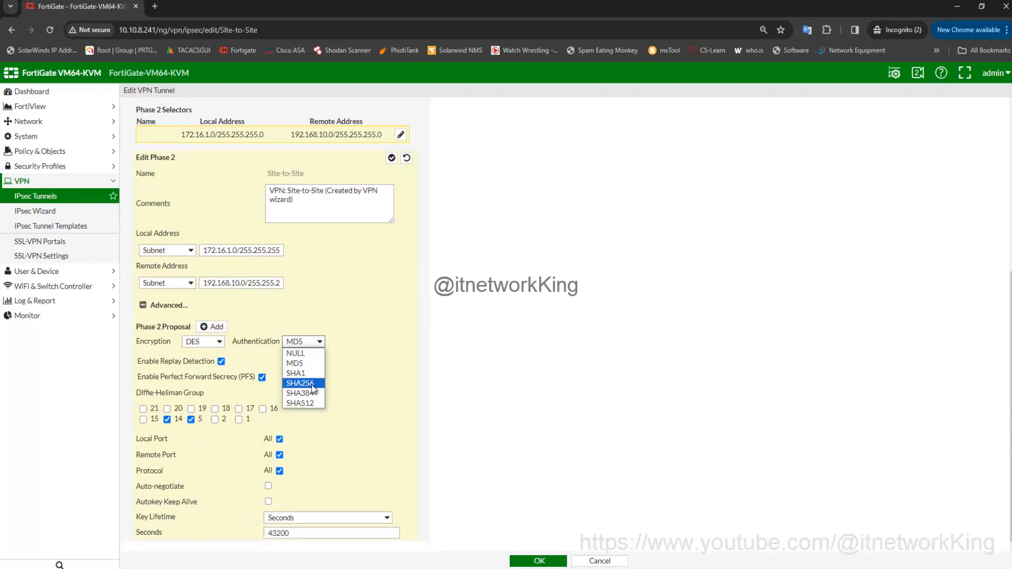
left_click(301, 384)
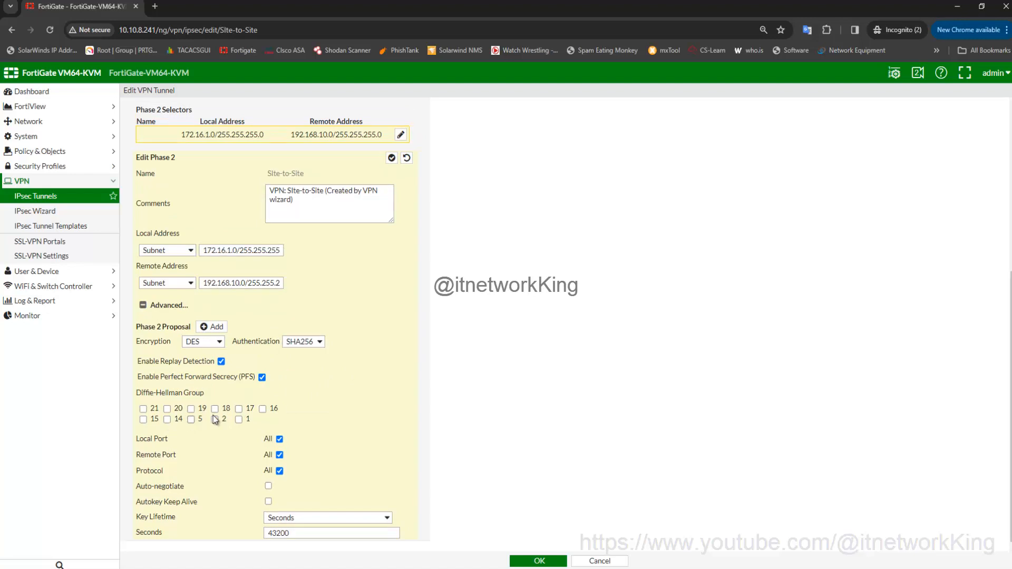
left_click(267, 485)
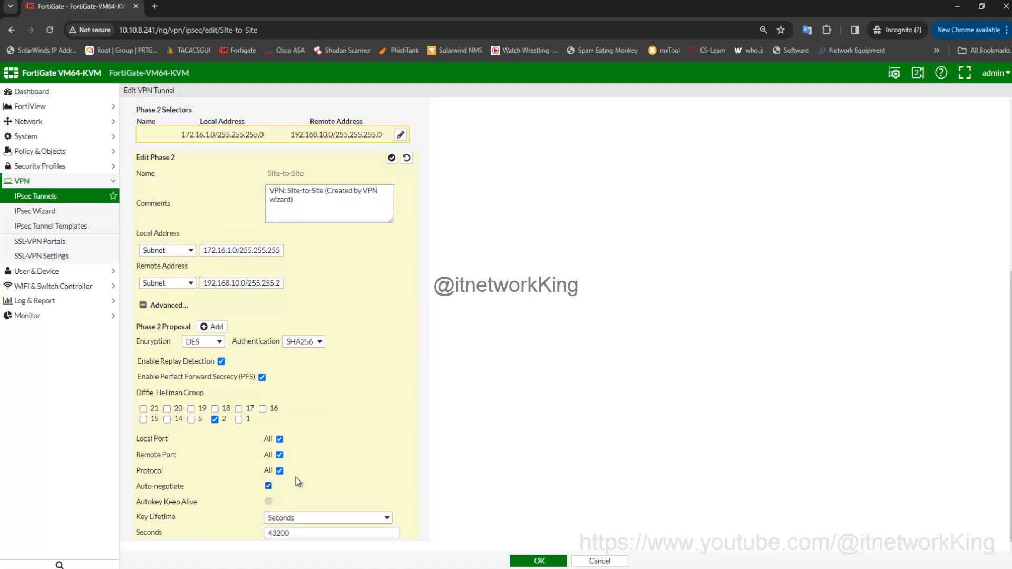
left_click(391, 158)
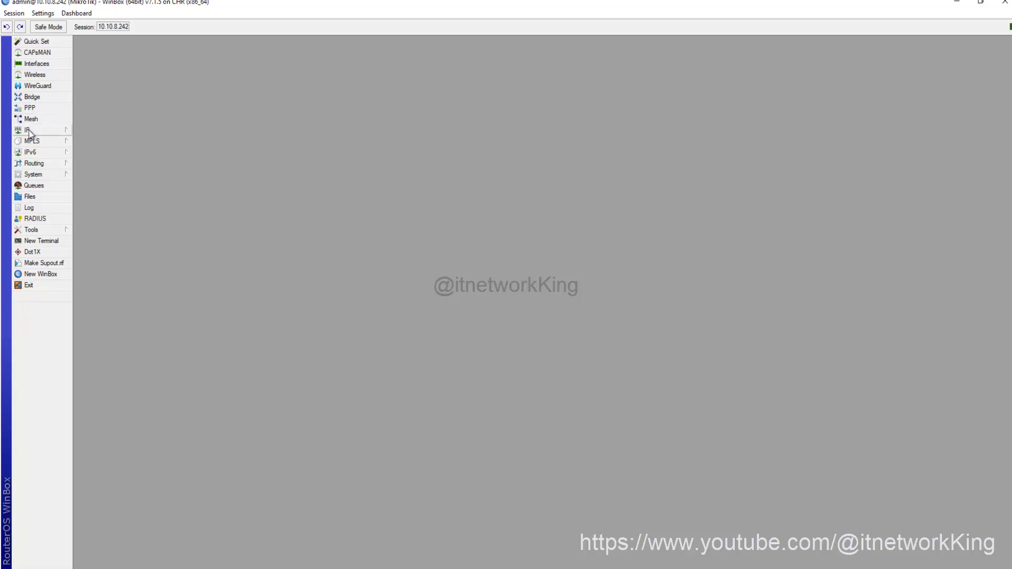
- Start a new IPsec peer from IP > IPsec > Peers
left_click(27, 129)
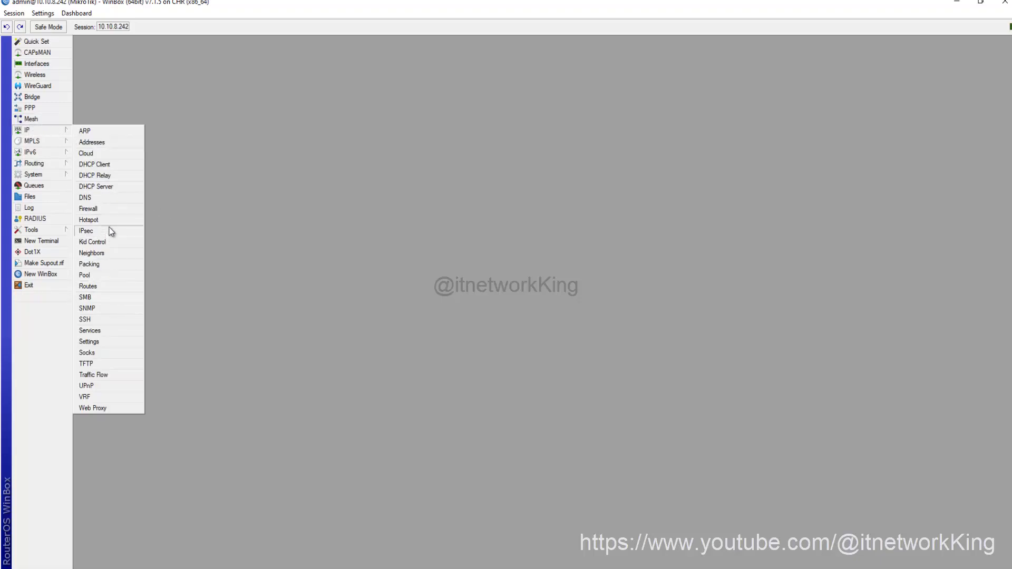
mouse_move(94, 243)
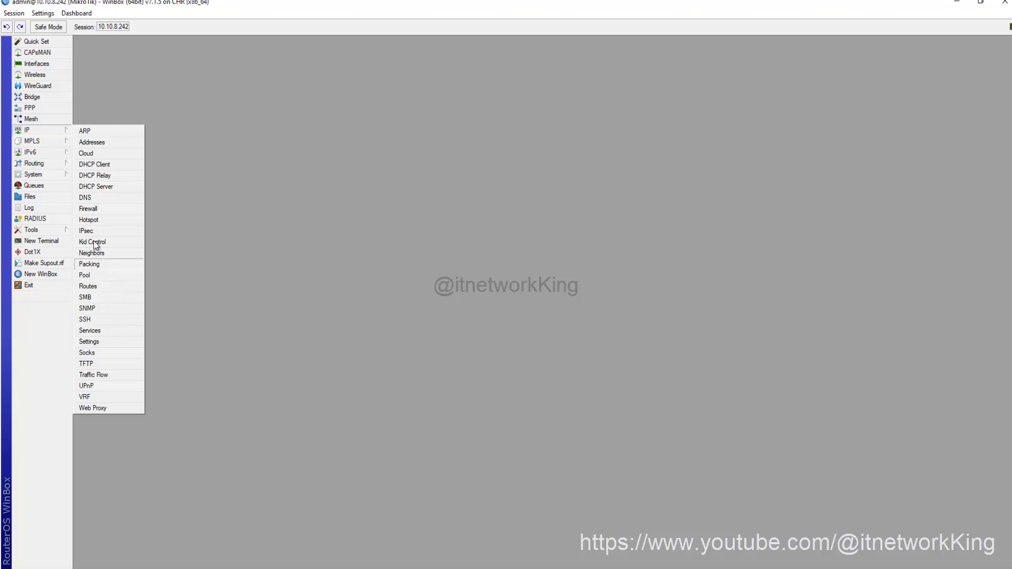
left_click(85, 231)
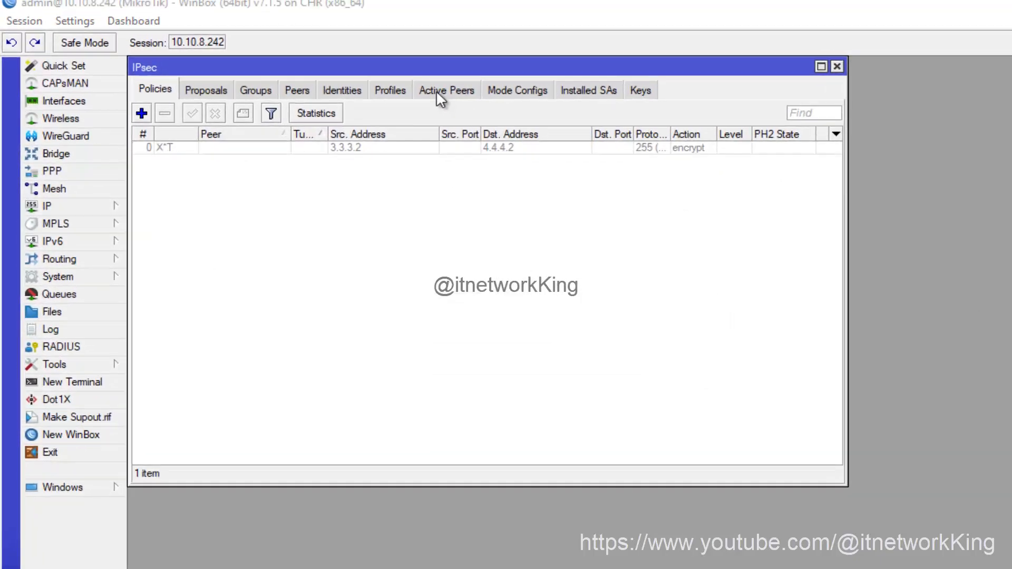
left_click(297, 90)
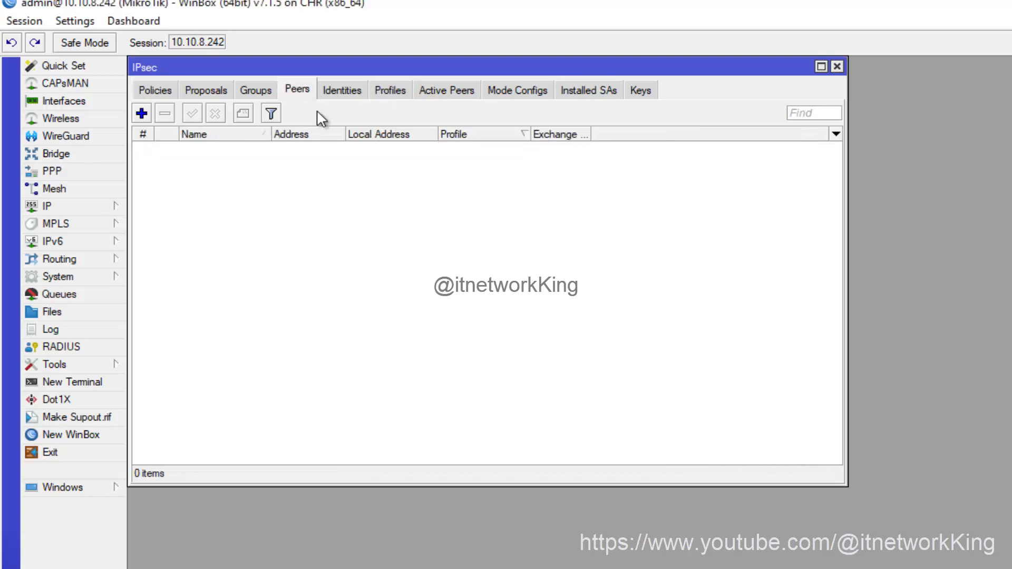
left_click(140, 113)
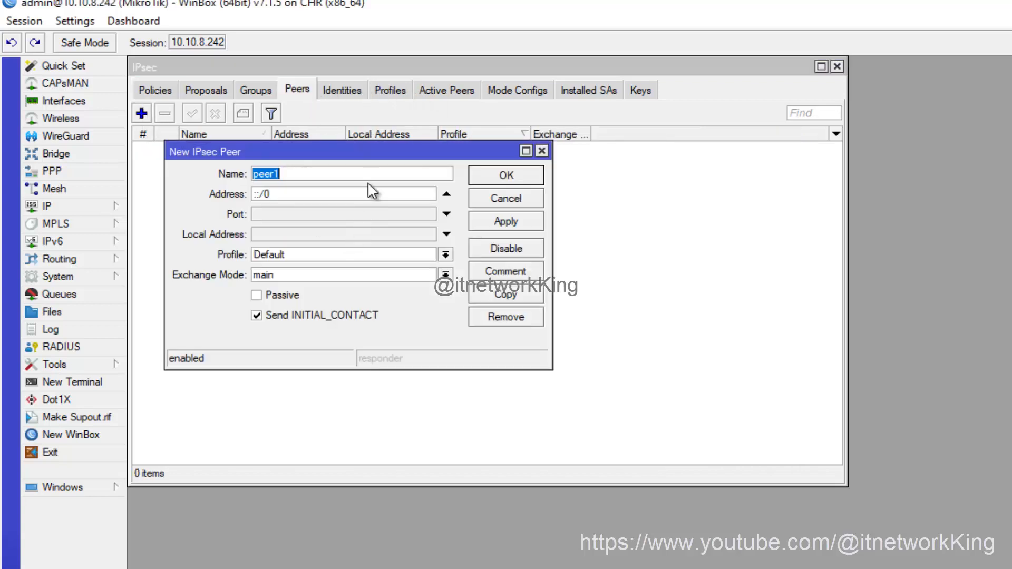
- Save the peer as Site-to-Site at 4.4.4.2 with local address 3.3.3.2 and IKE2 exchange mode
type("Site-t")
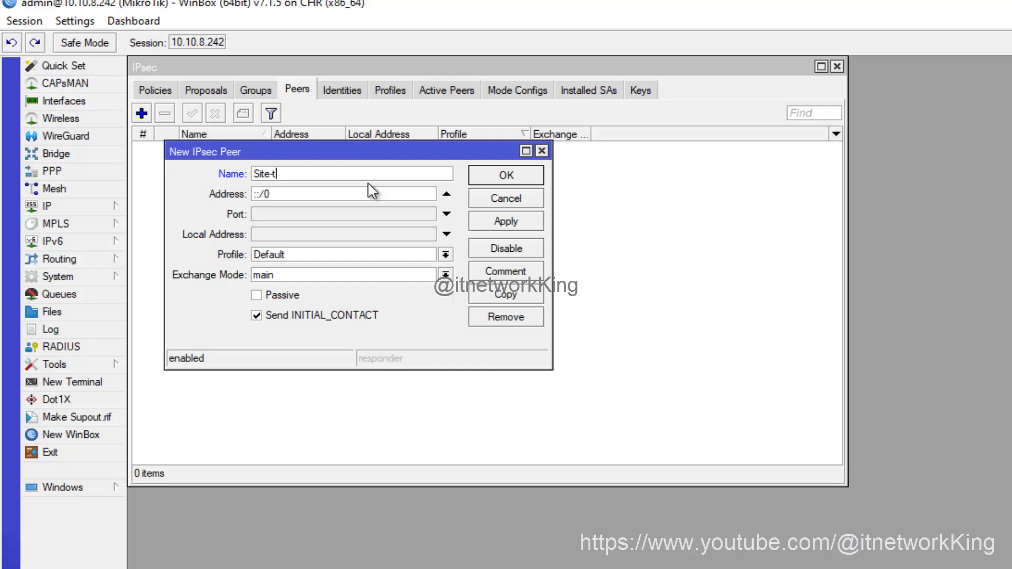
type("o-Site")
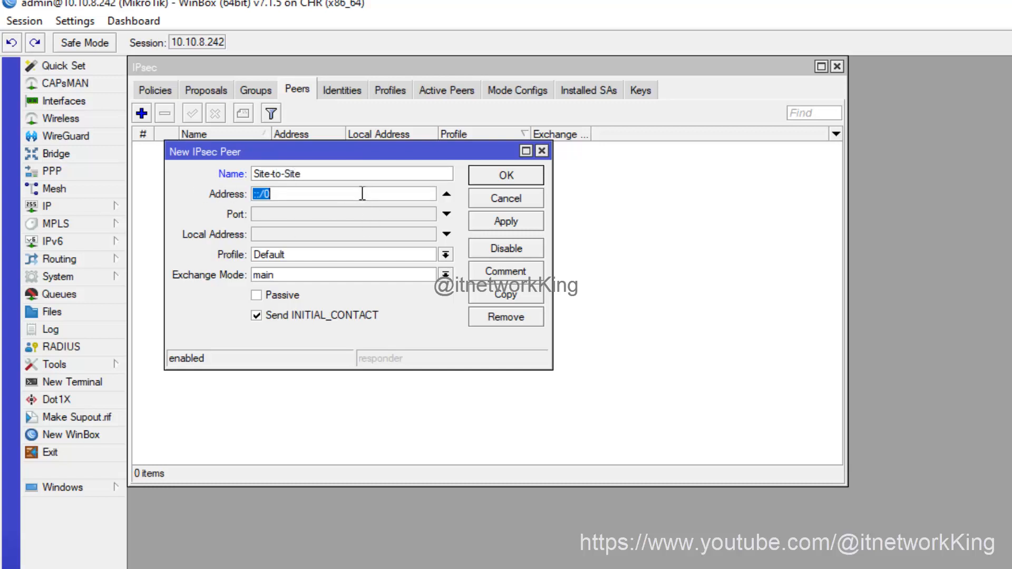
type("4.4.4.2")
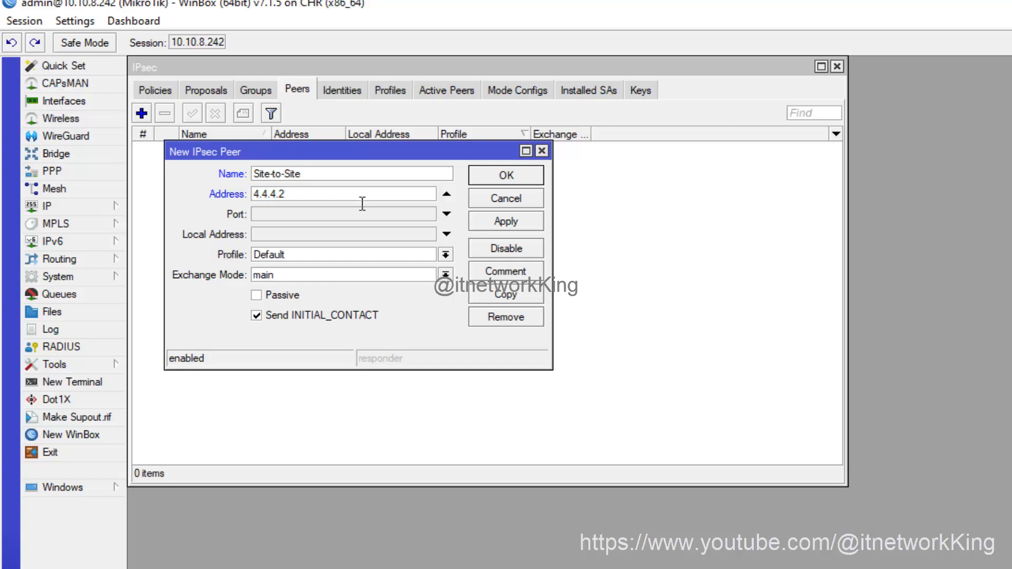
type("3.3.3")
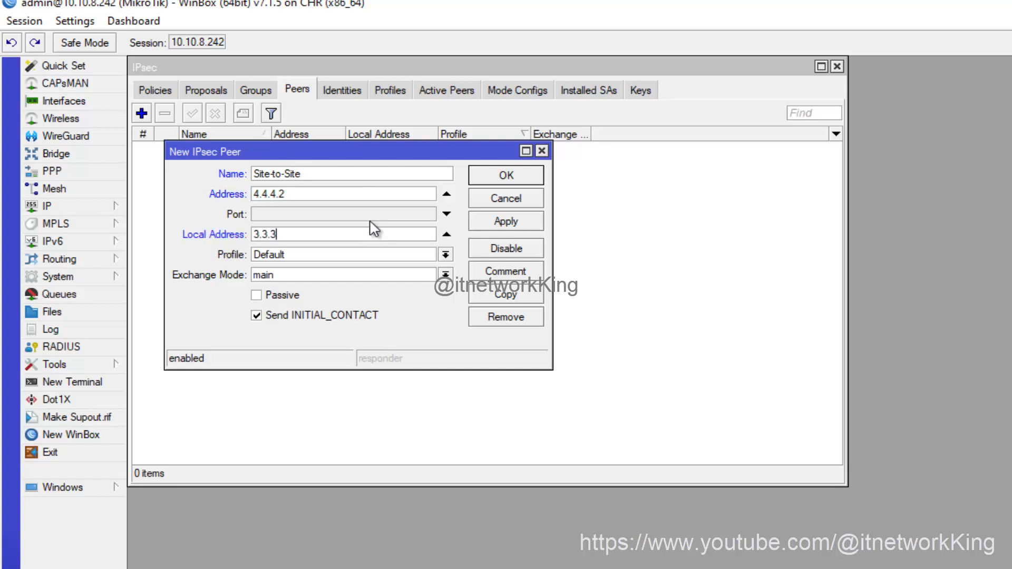
left_click(445, 275)
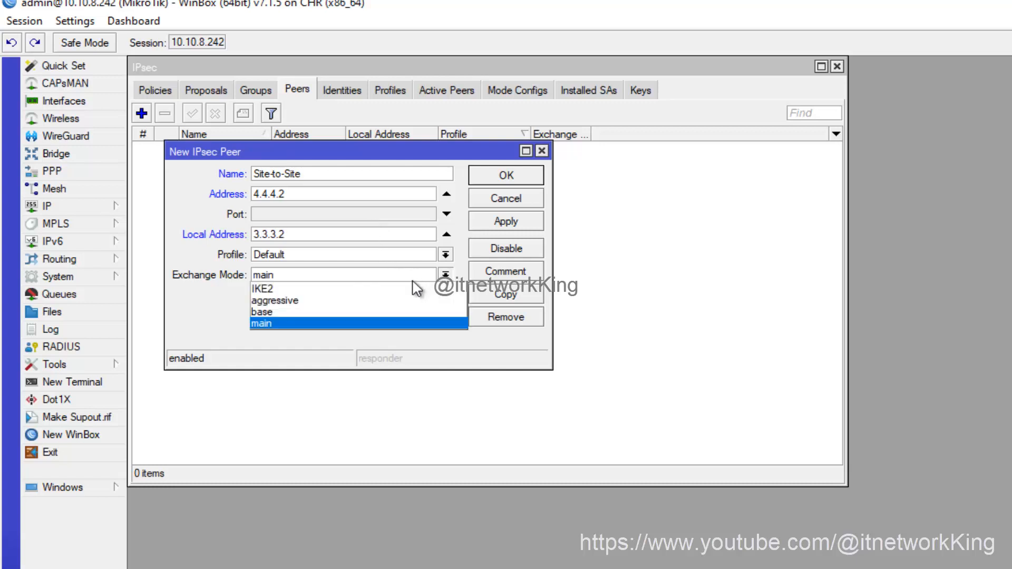
left_click(265, 289)
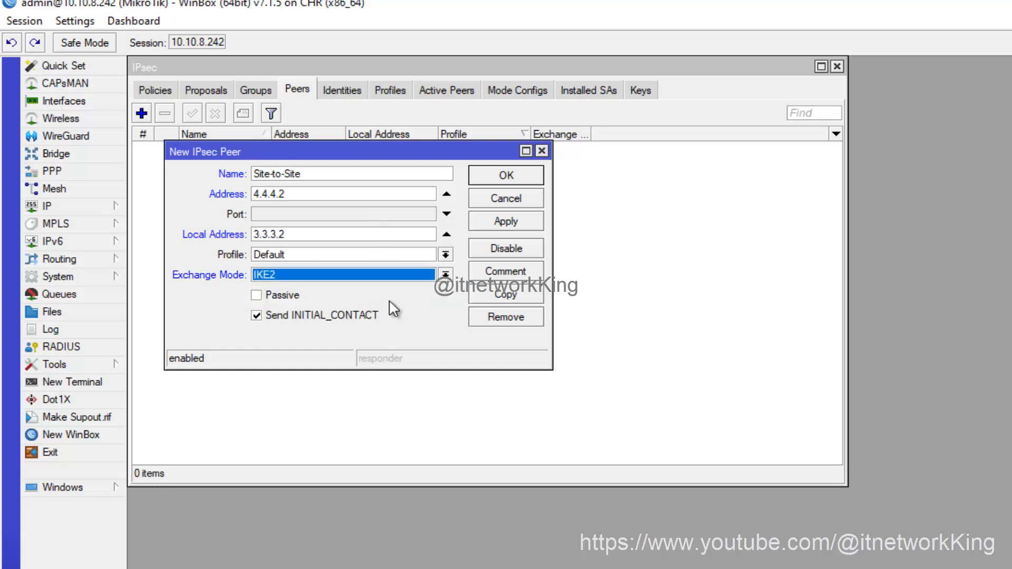
left_click(505, 175)
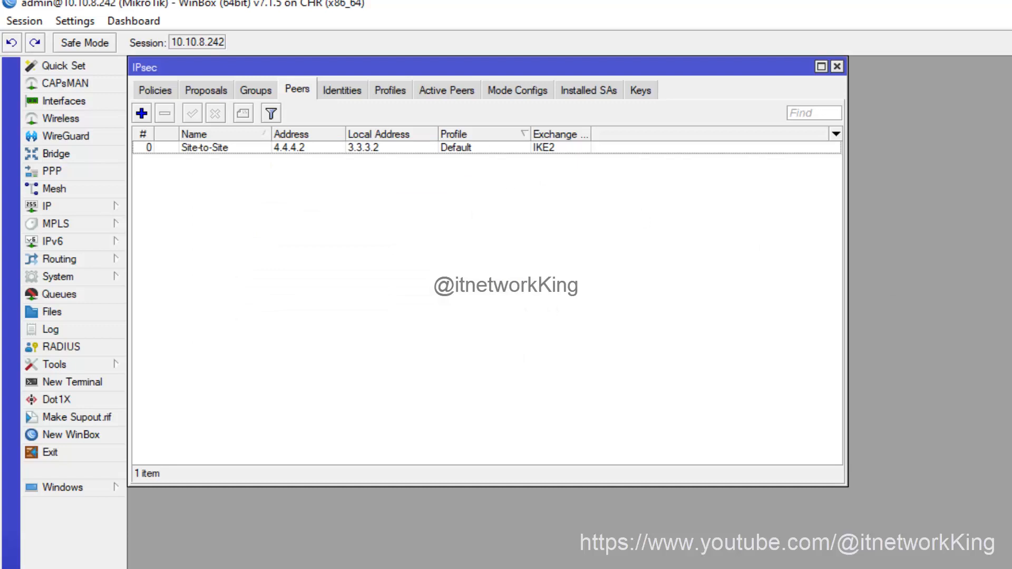
left_click(206, 148)
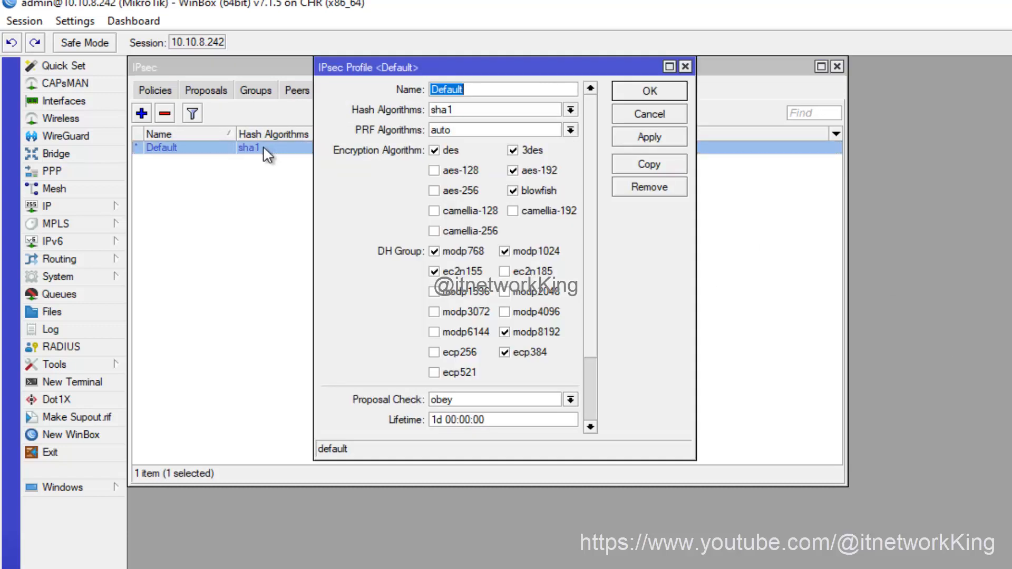
mouse_move(489, 118)
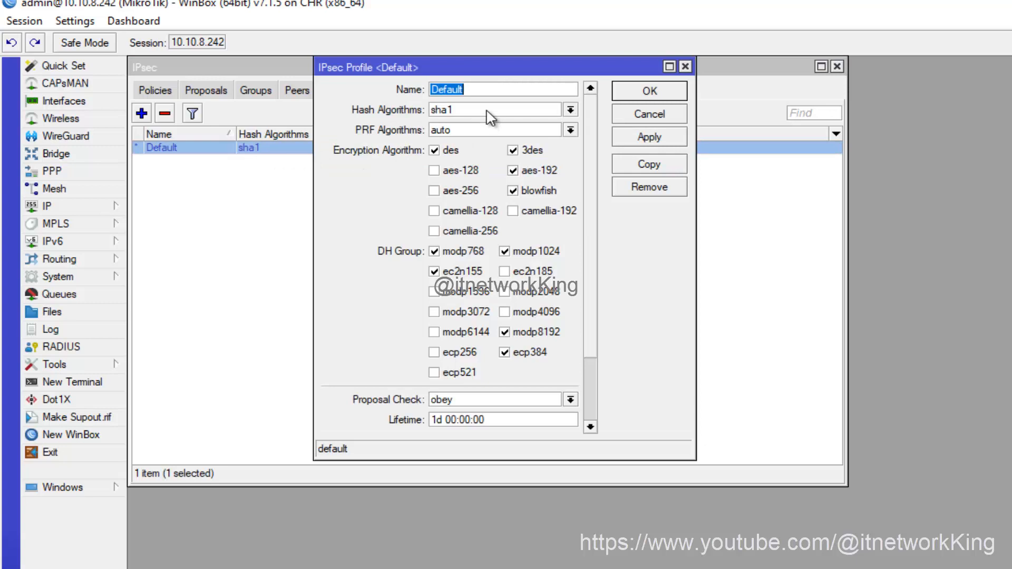
- Rename the Default profile to Site-to-Site with sha256 hash, des encryption and modp1024 group only, and save it
type("Site-to-Sit")
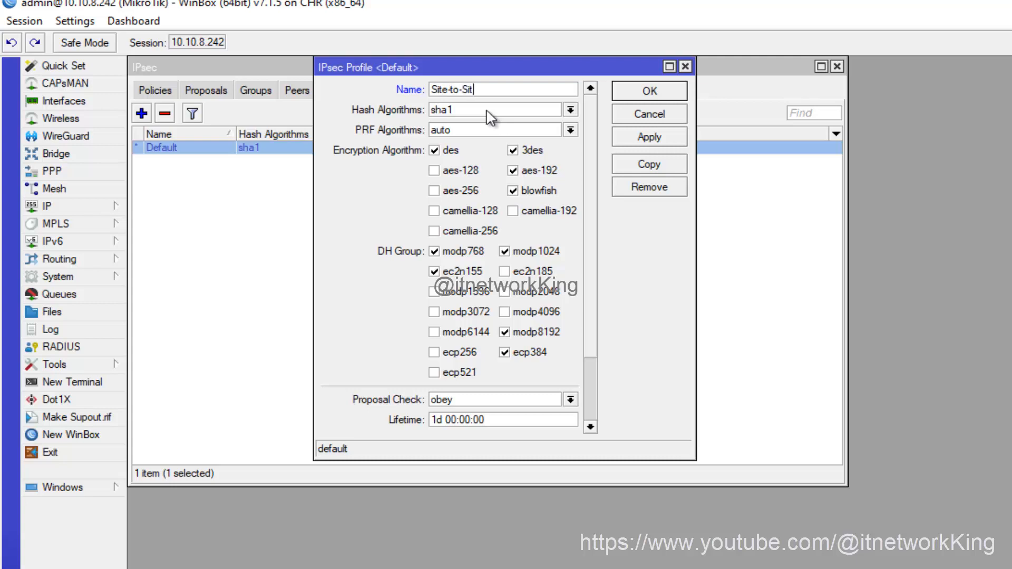
left_click(570, 108)
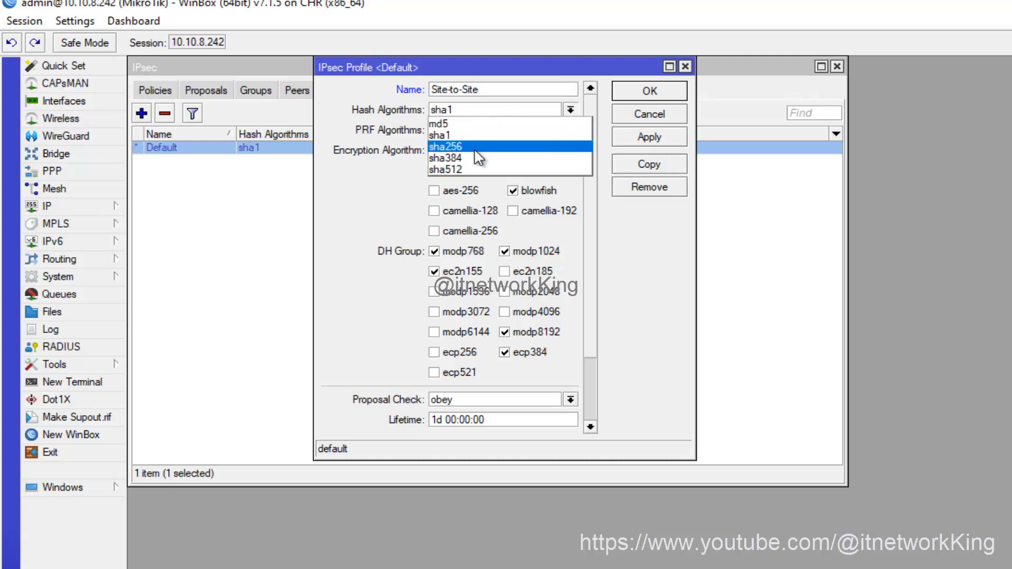
left_click(444, 146)
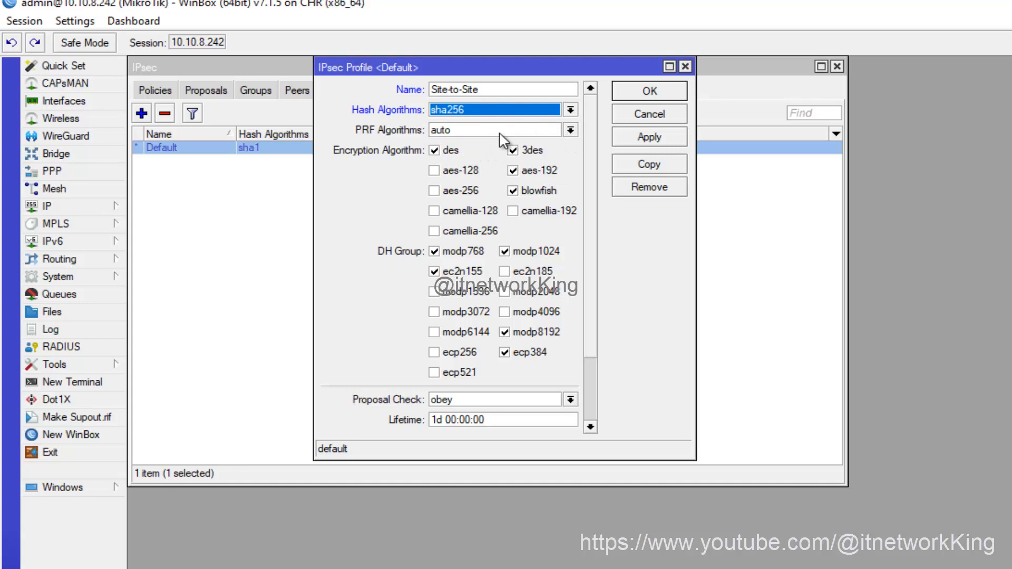
left_click(513, 150)
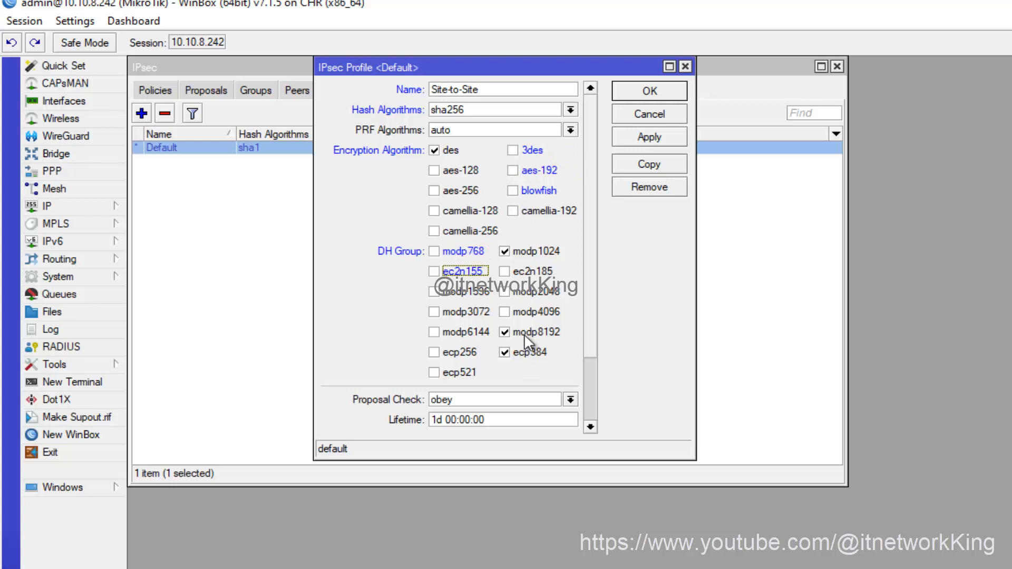
scroll("down", 3)
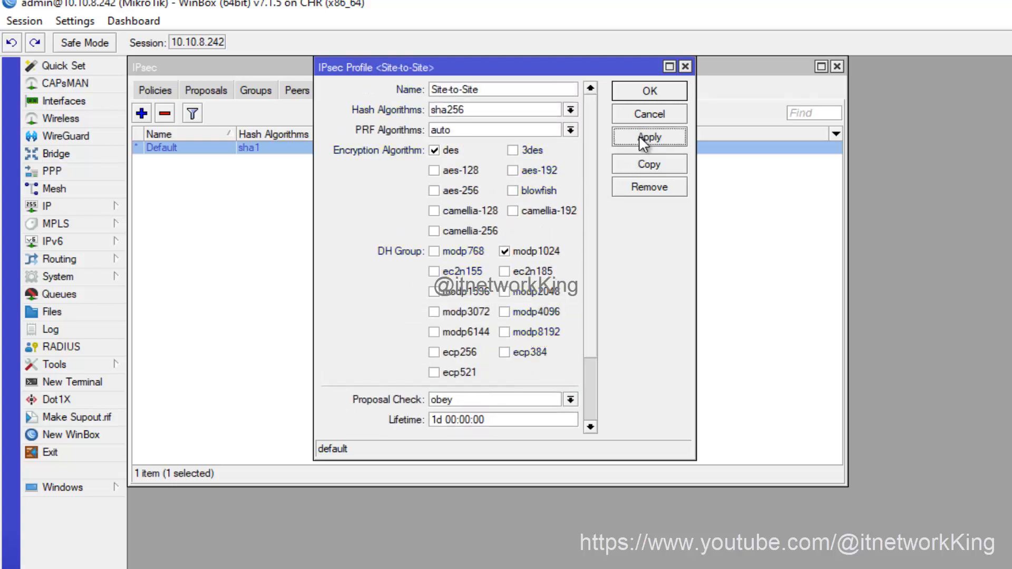
left_click(649, 91)
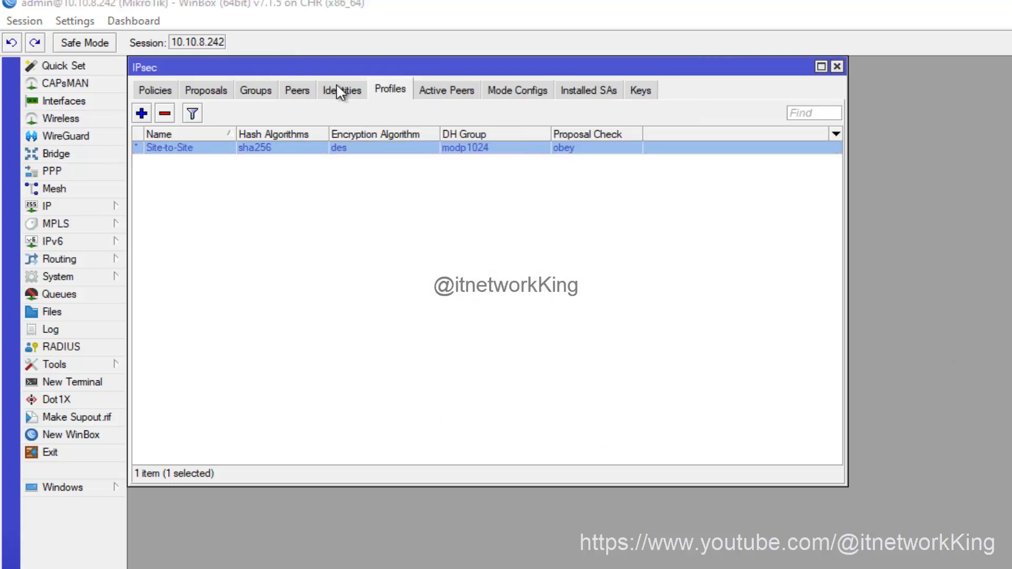
left_click(342, 89)
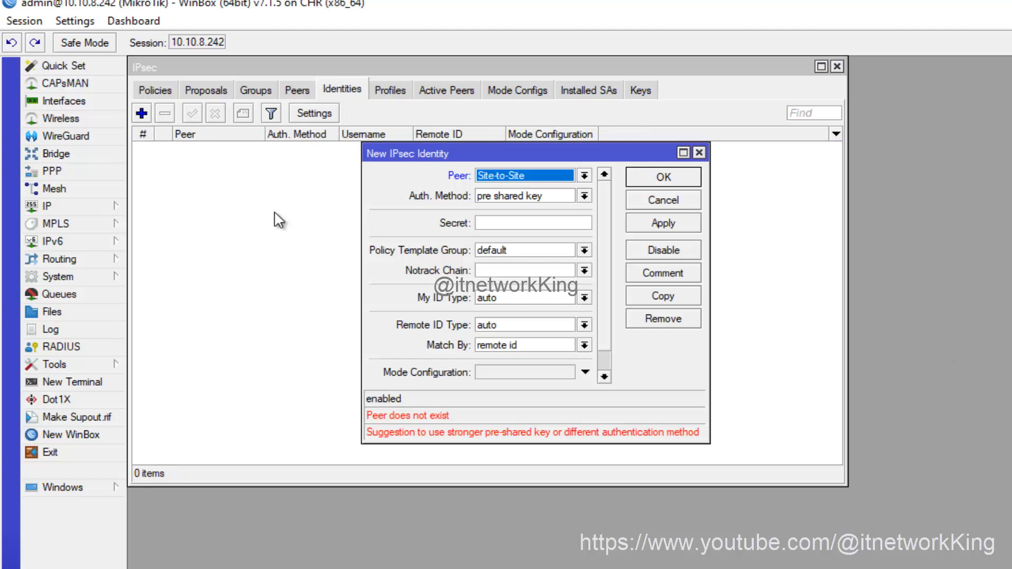
- Enter the secret and save the pre-shared-key identity for the Site-to-Site peer
left_click(533, 222)
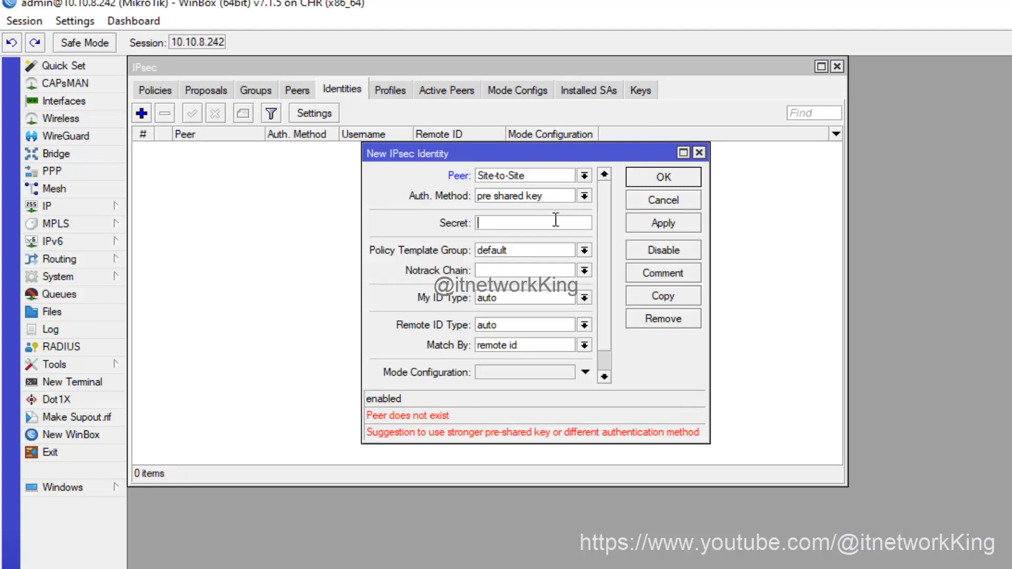
type("******")
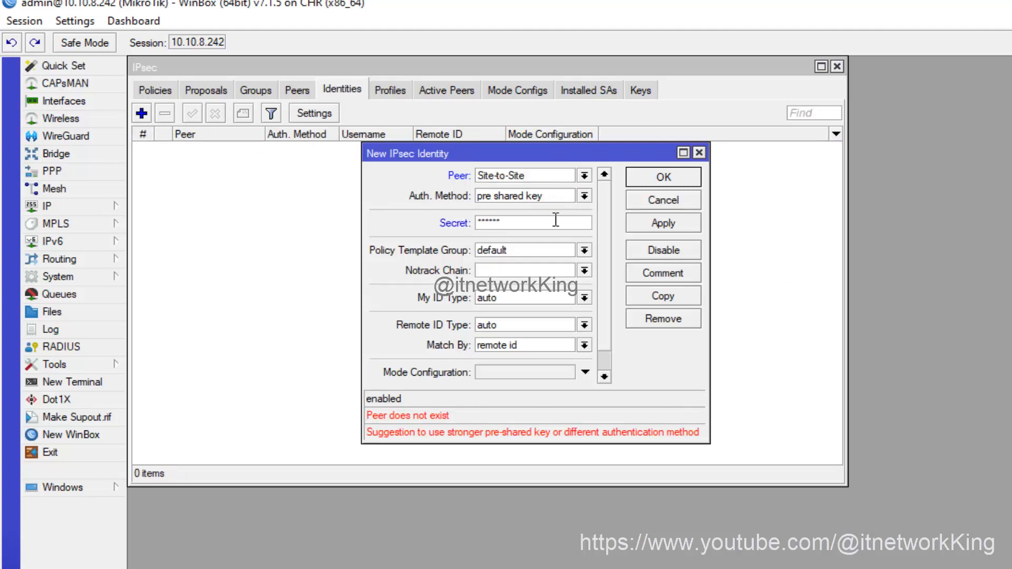
left_click(662, 177)
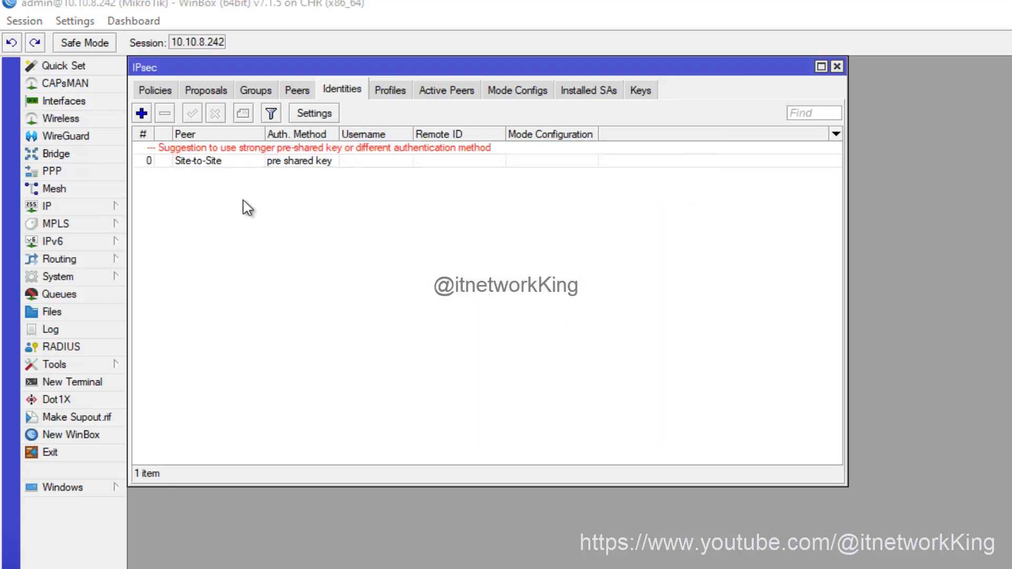
left_click(206, 90)
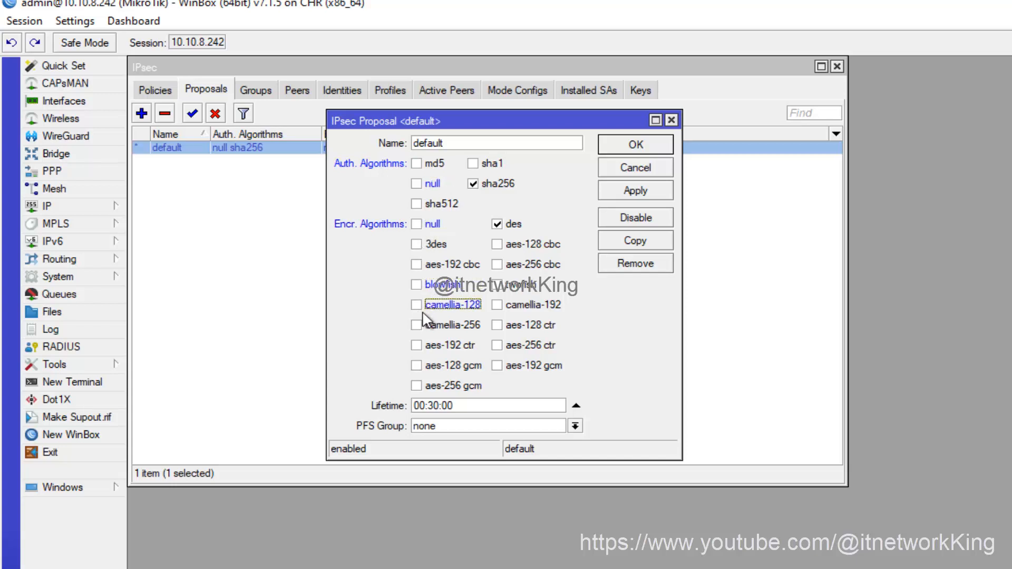
mouse_move(484, 197)
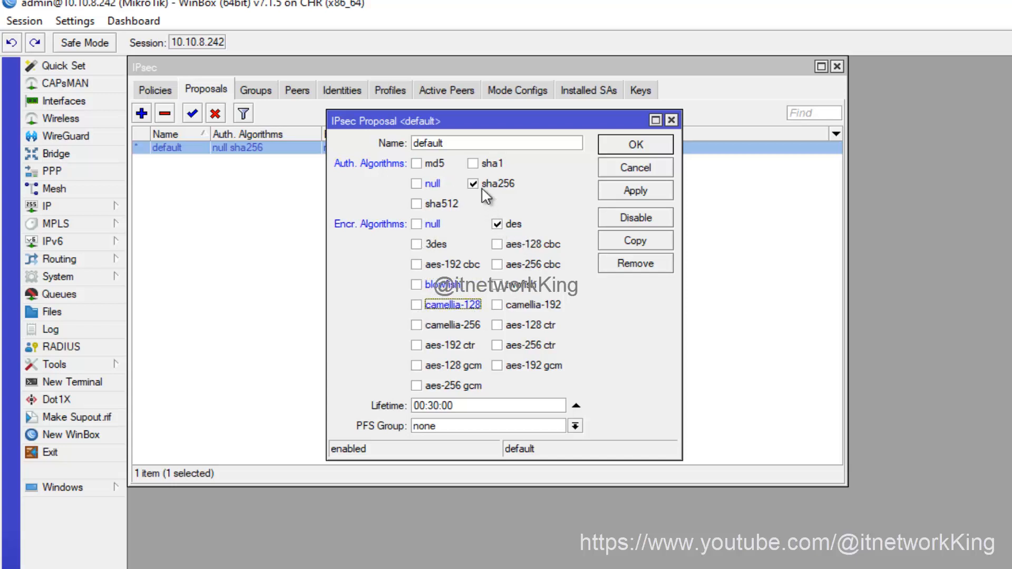
mouse_move(494, 431)
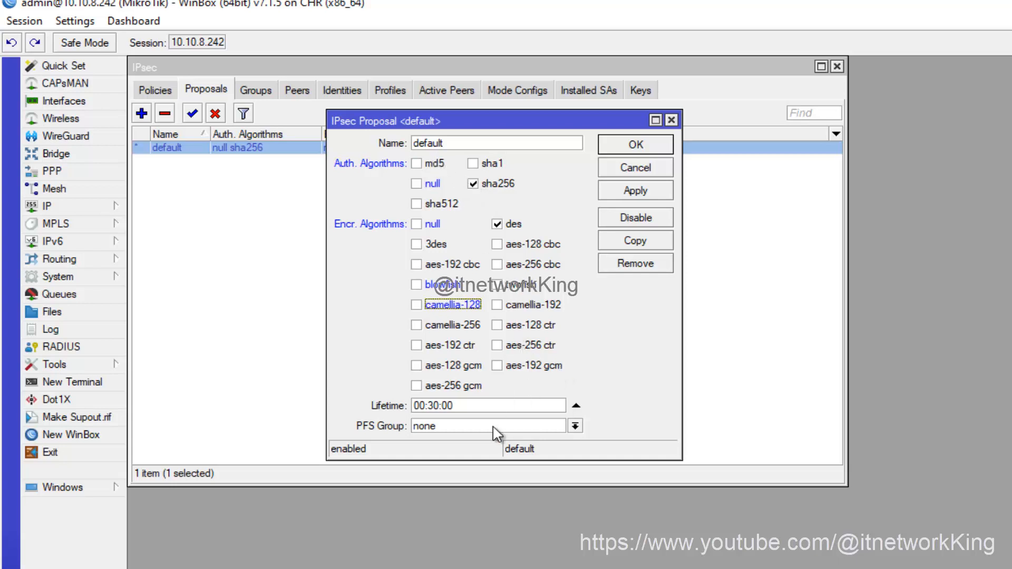
- Confirm PFS Group none and save the default proposal with sha256 and des
left_click(487, 425)
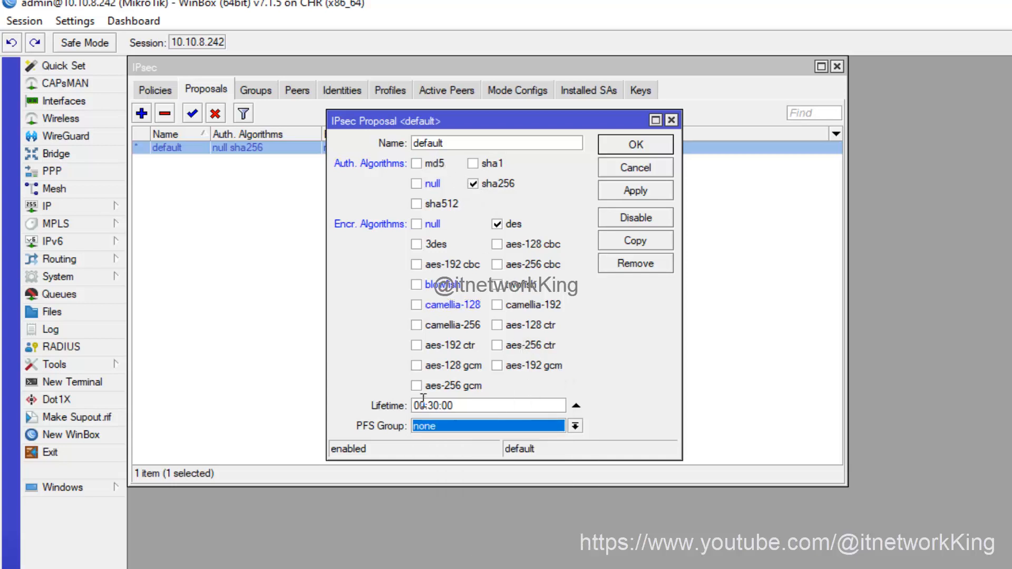
left_click(634, 144)
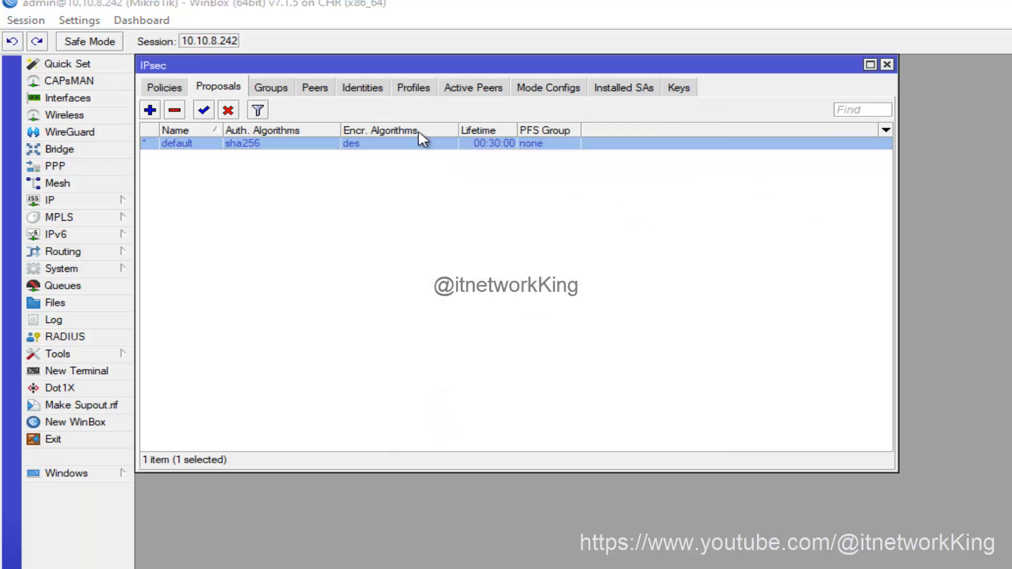
- Create a new IPsec policy with peer Site-to-Site in tunnel mode, source 192.168.10.0/24, destination 172.16.1.0/24
left_click(164, 86)
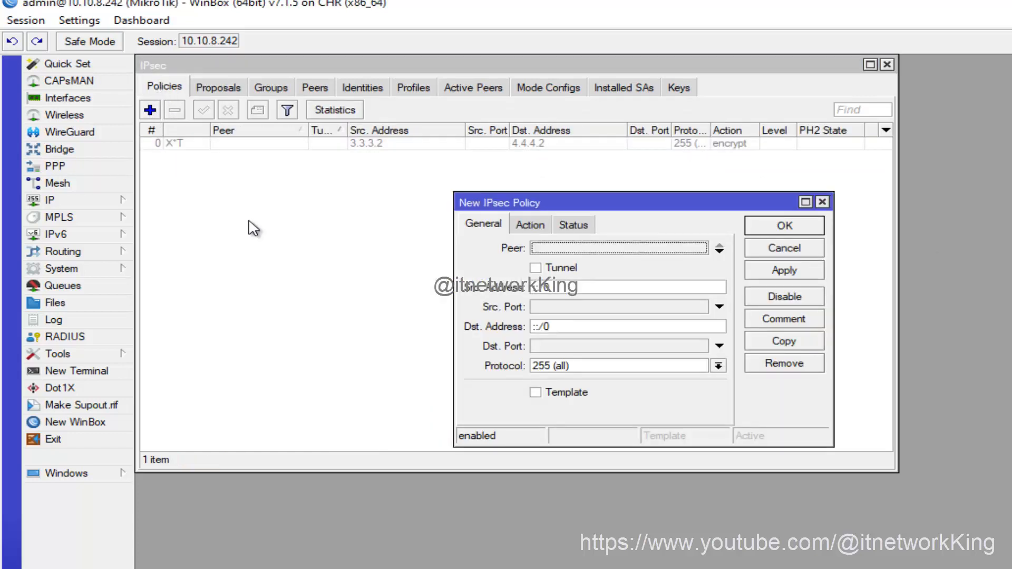
left_click(703, 248)
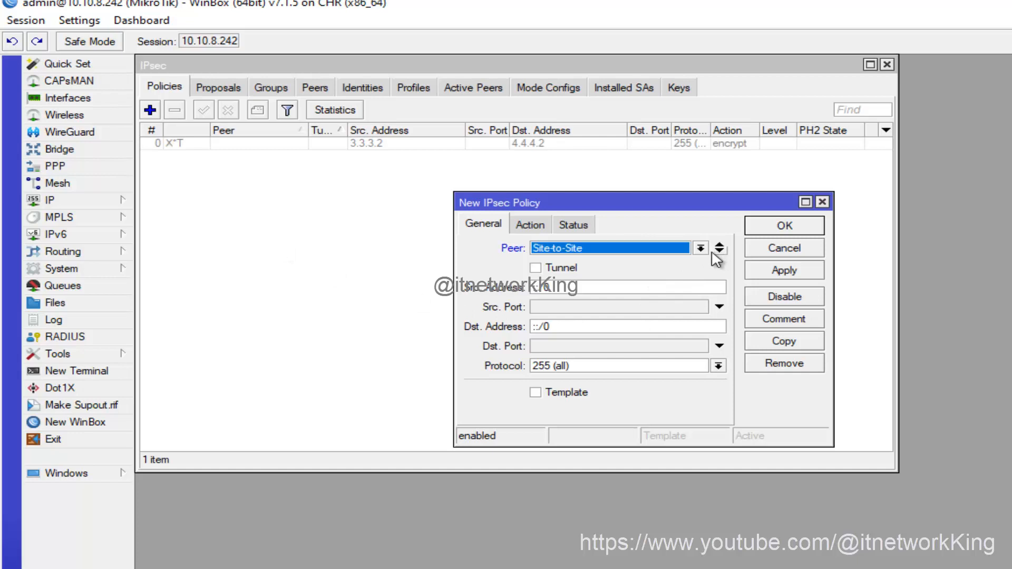
left_click(535, 266)
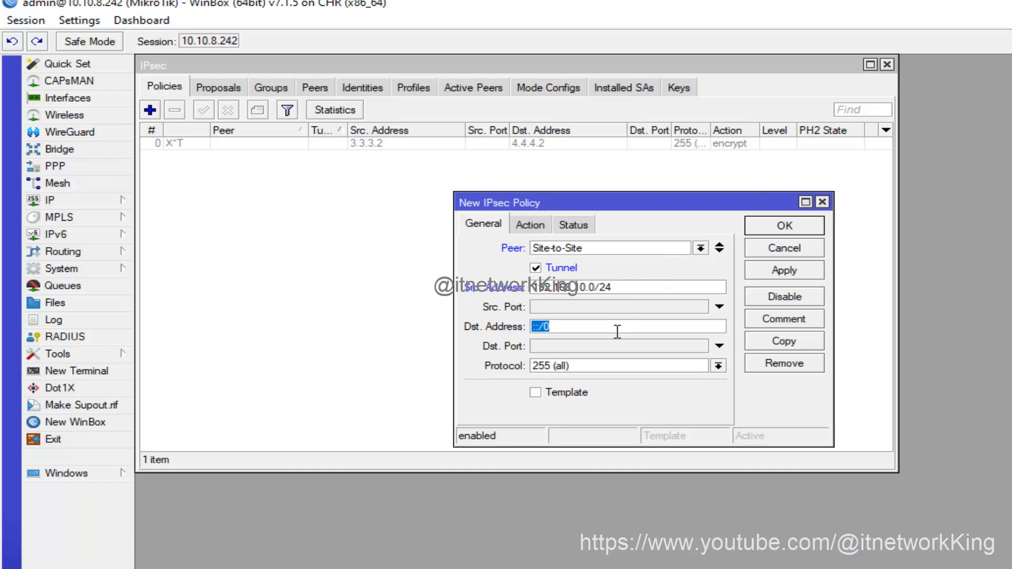
type("172.16.1.0/24")
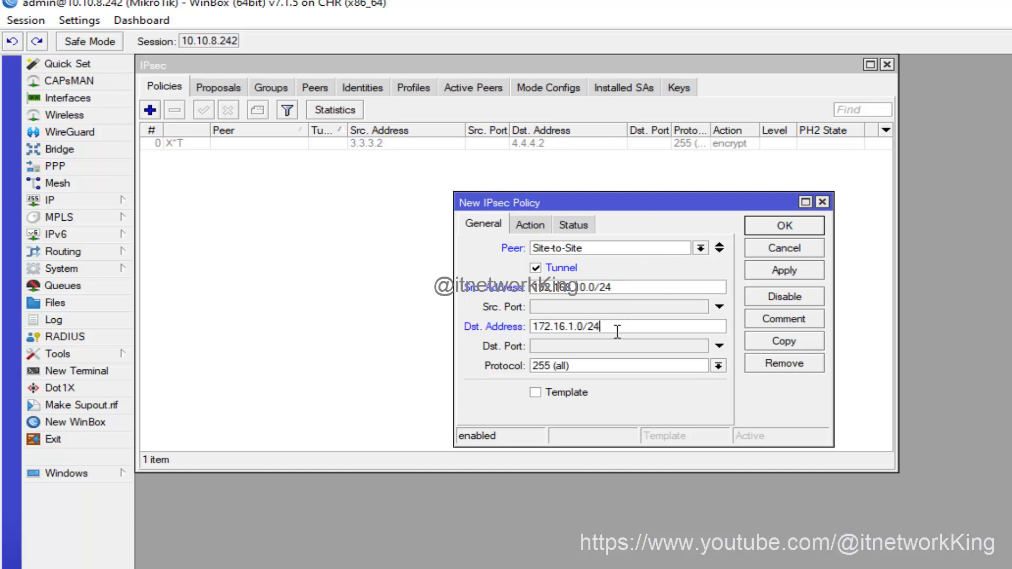
- Review the policy's Action and Status (phase 2 established) and save it
left_click(531, 224)
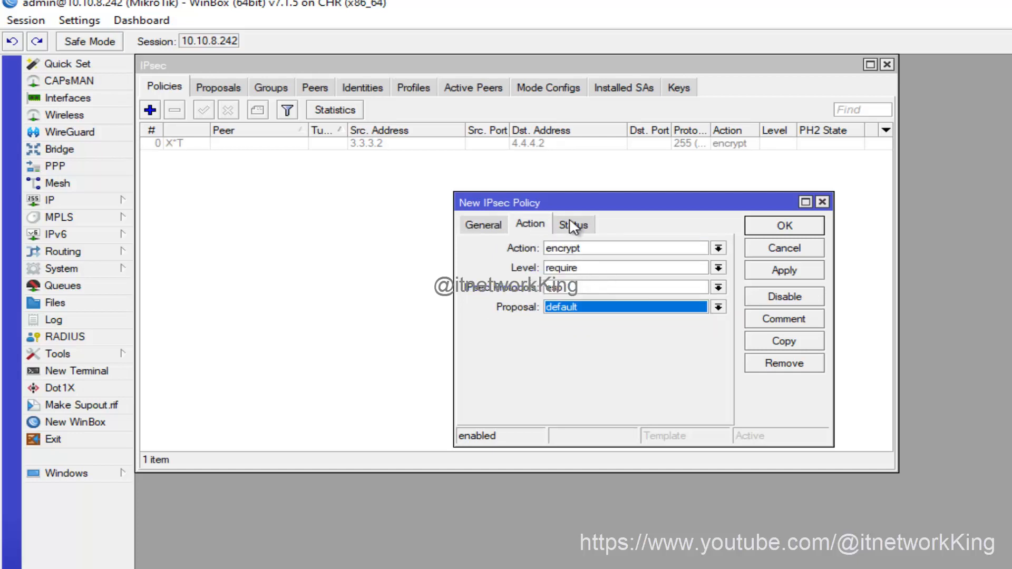
left_click(572, 223)
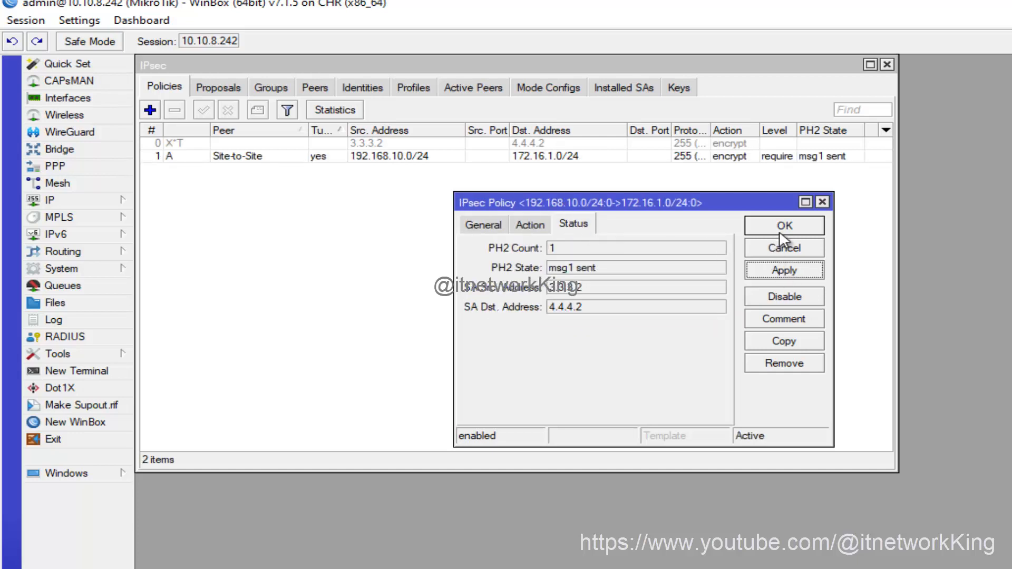
left_click(784, 226)
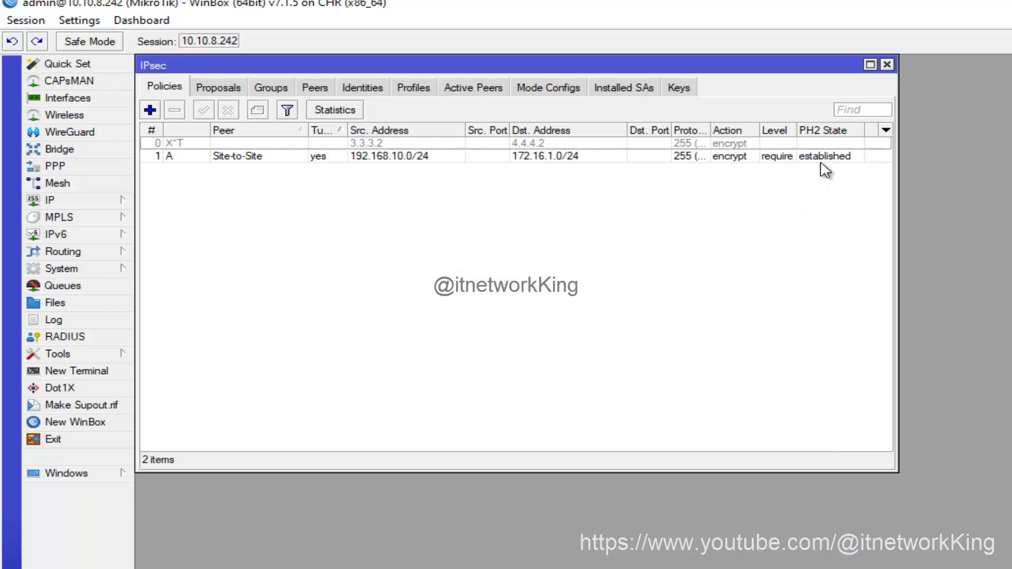